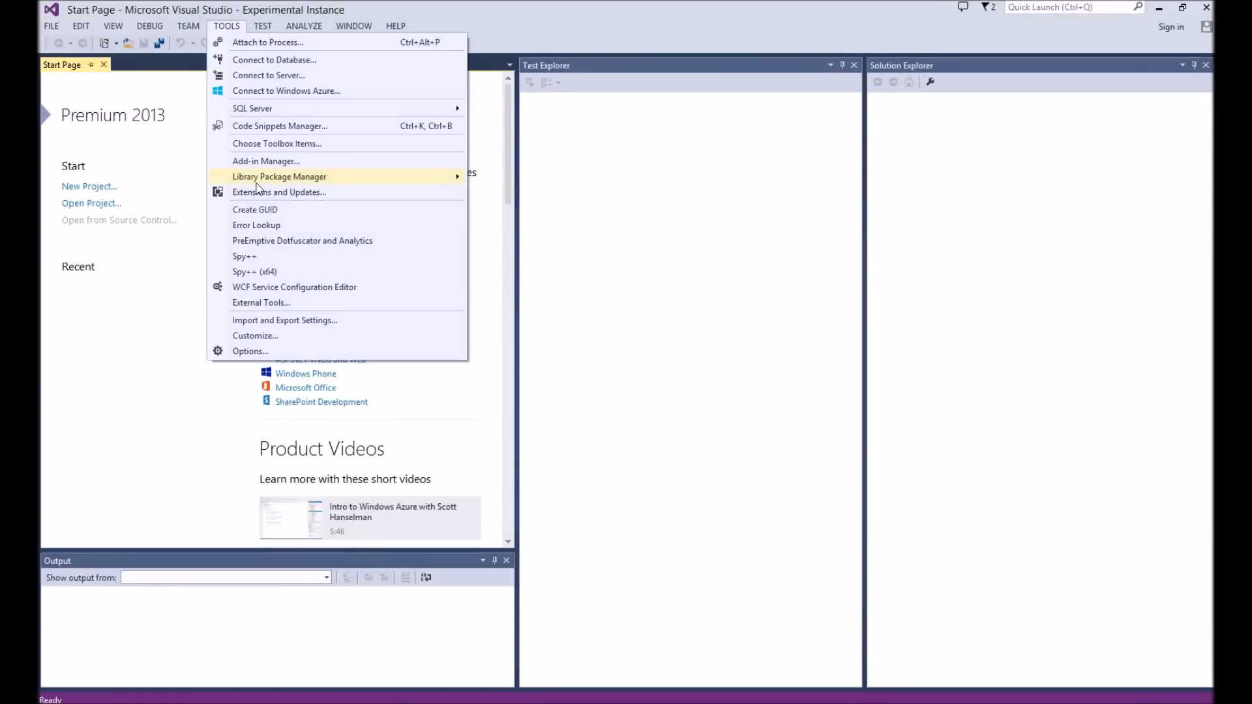
Check that the Lua Test Adapter and Framework extension is installed.
left_click(279, 192)
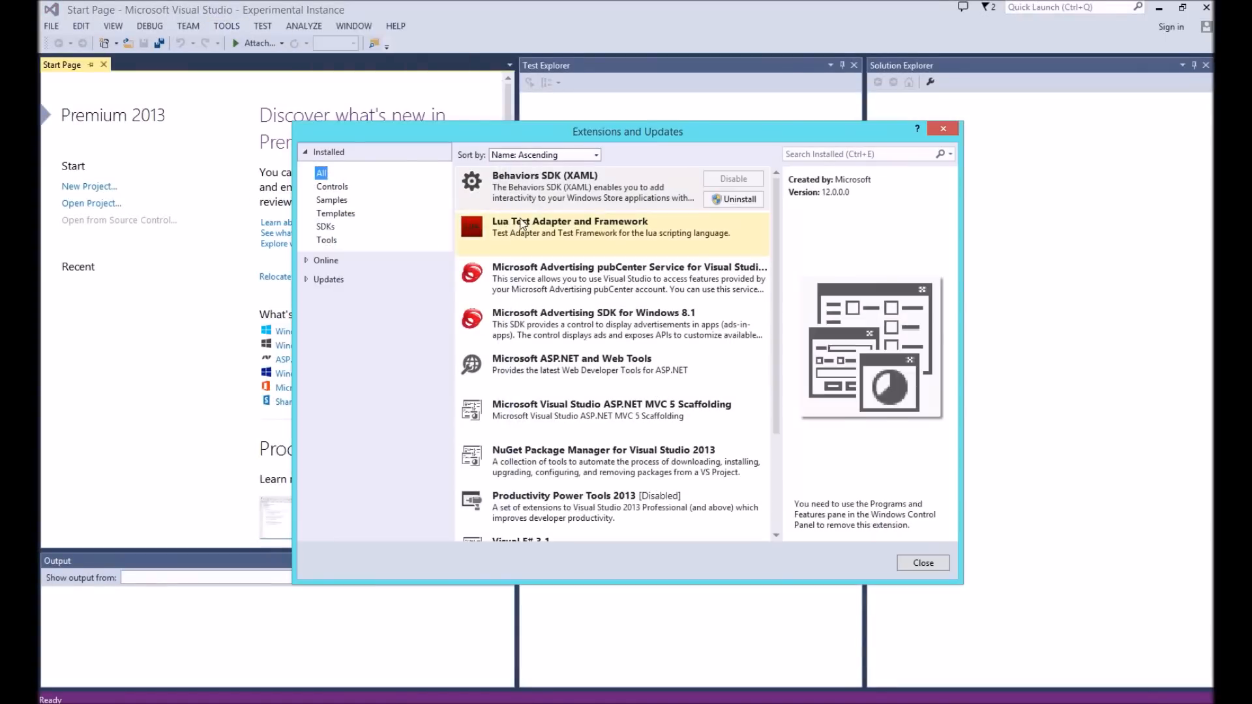
left_click(570, 227)
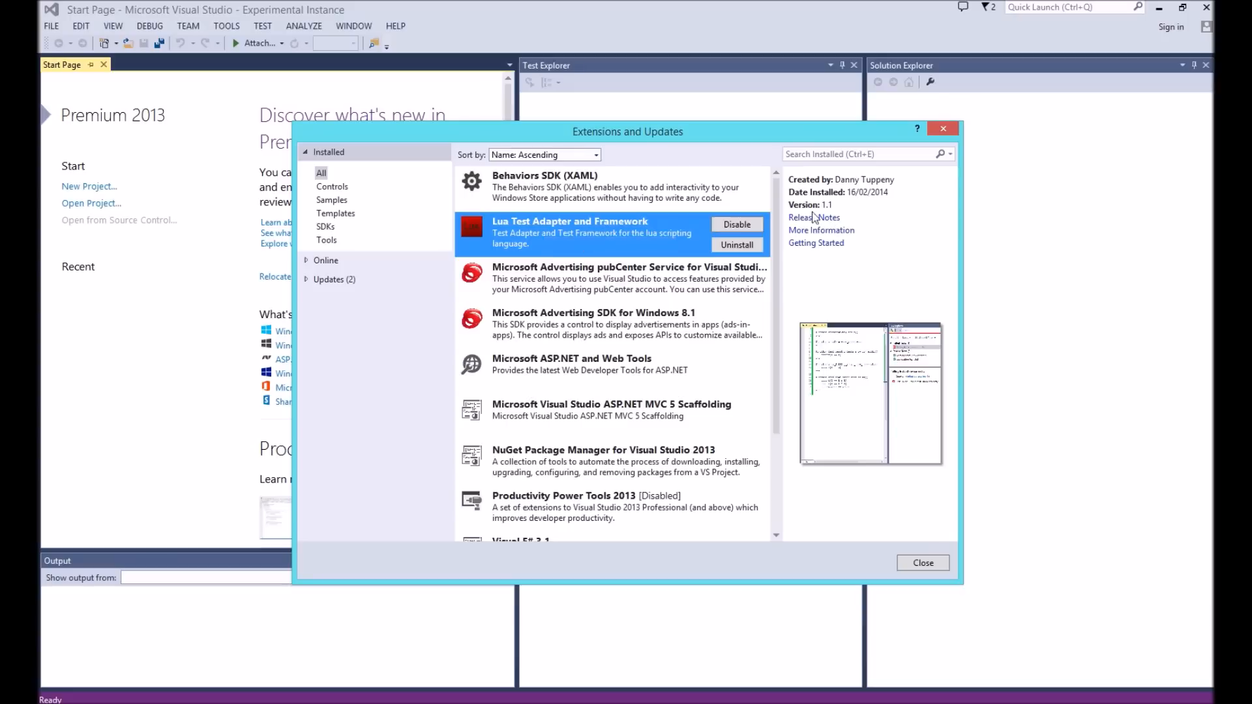
mouse_move(1002, 459)
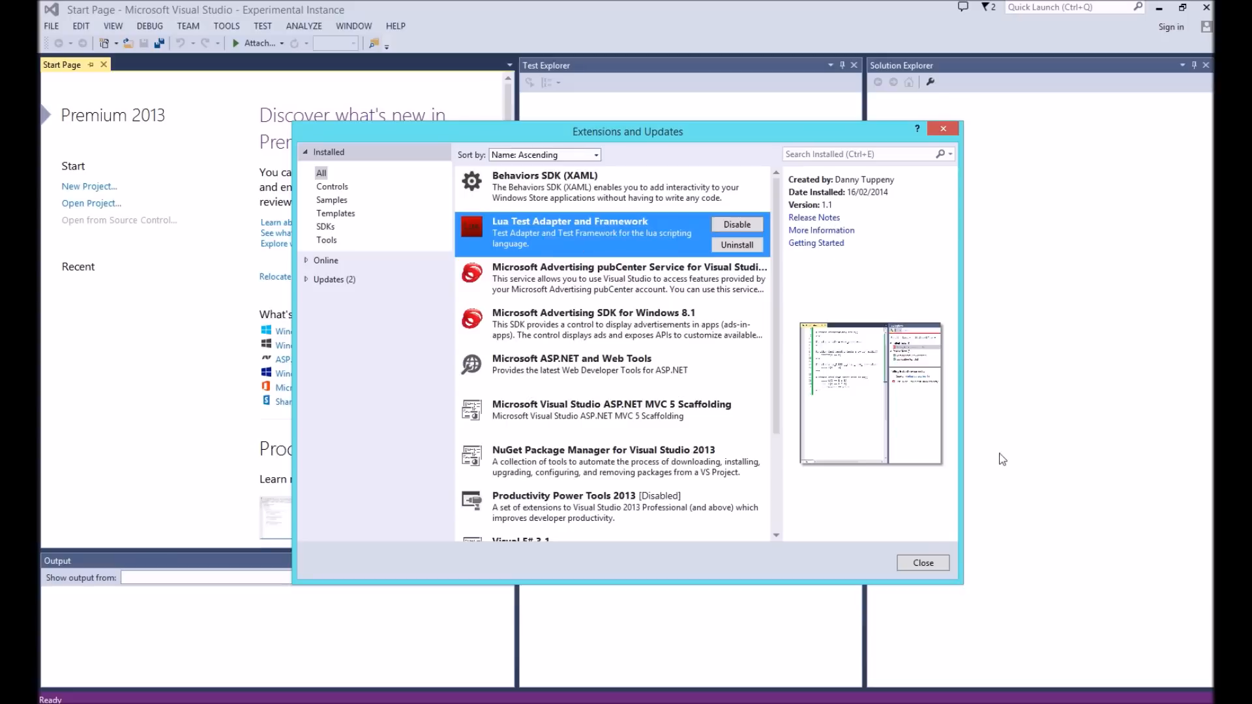
left_click(922, 563)
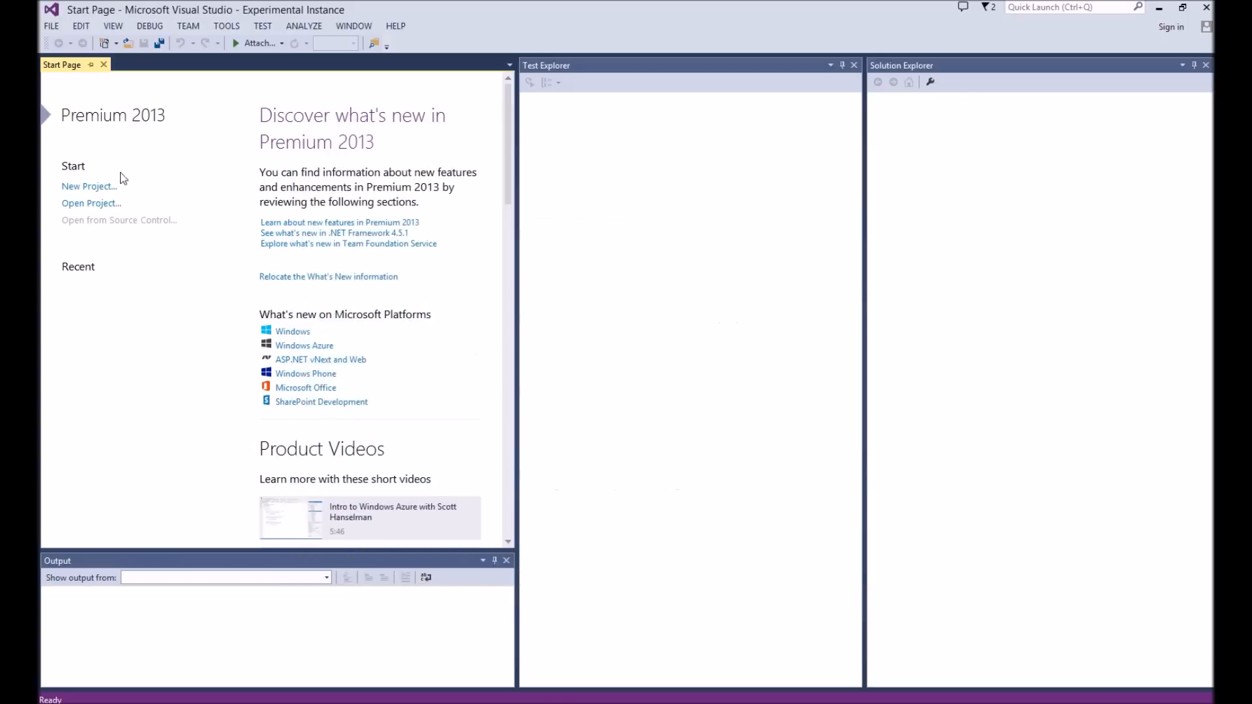
Create the empty web site WebSite9 and permanently delete its Web.config.
left_click(51, 26)
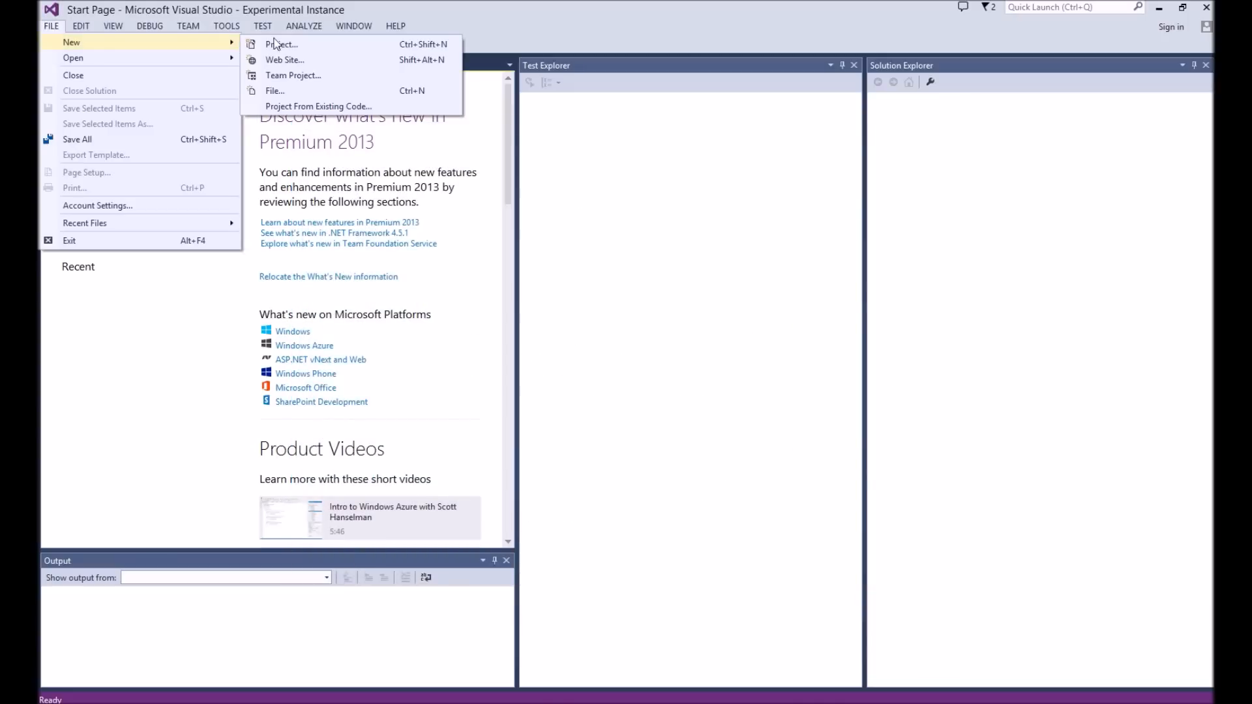
left_click(286, 60)
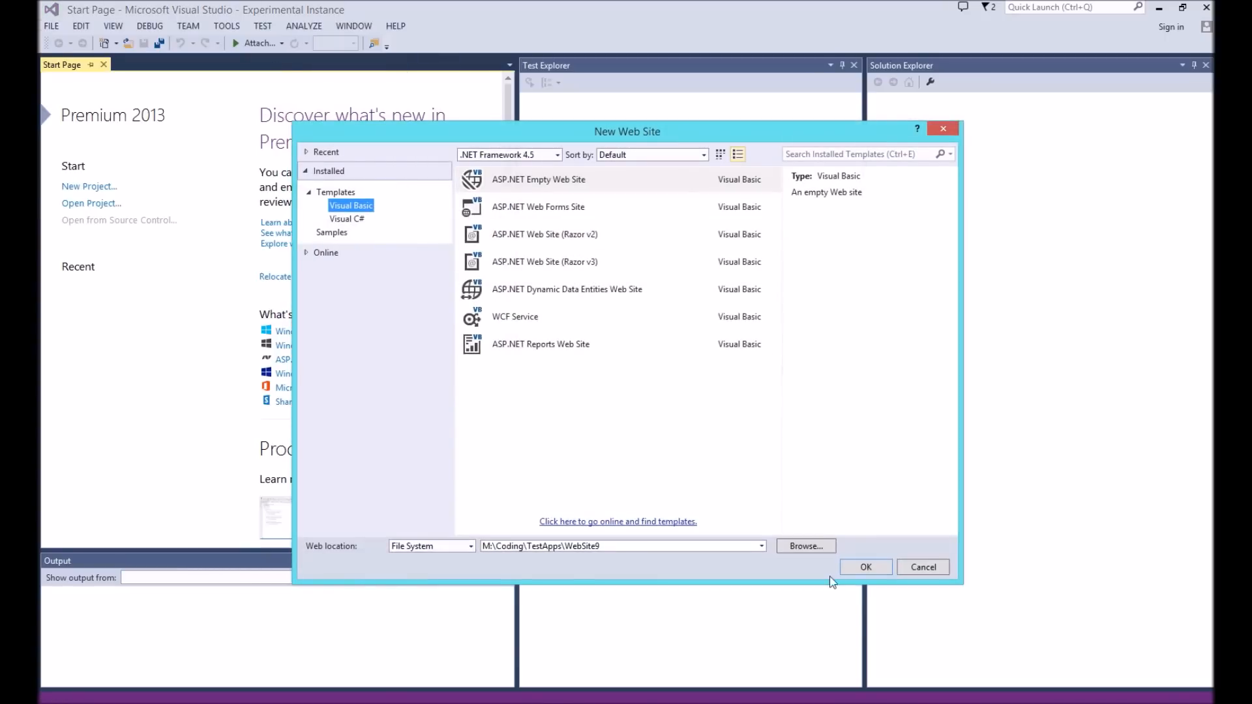
left_click(866, 568)
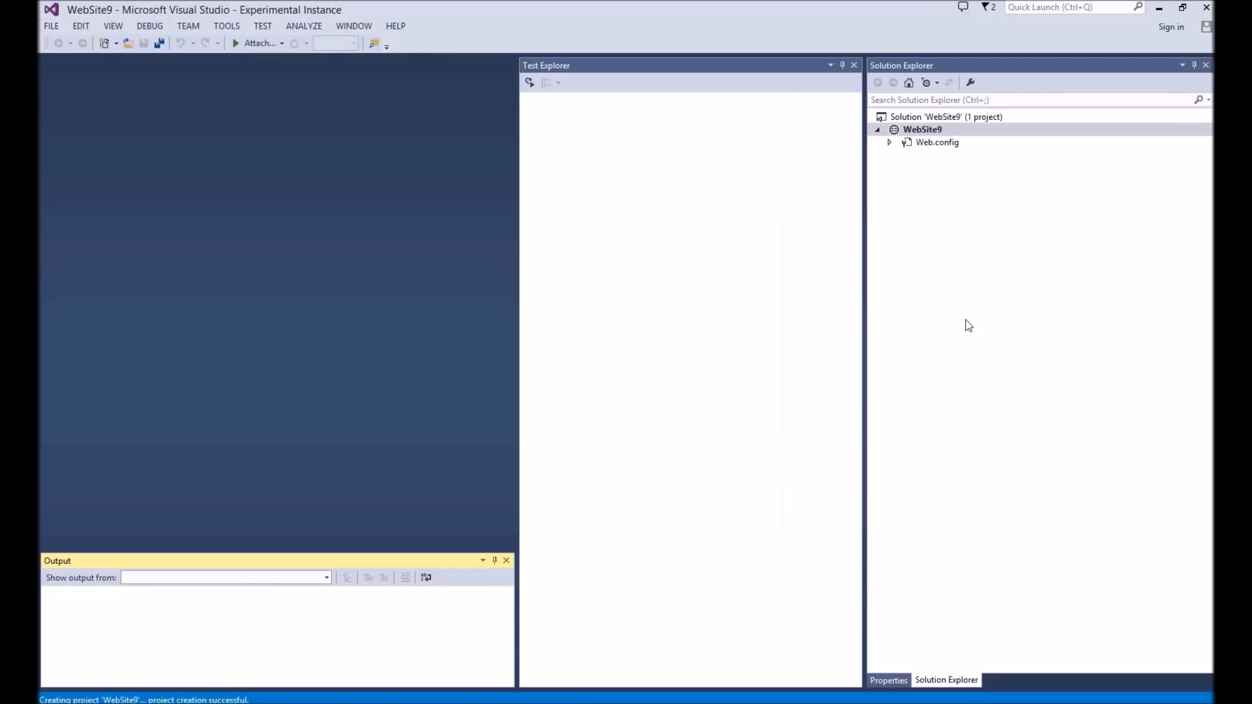
key("Delete")
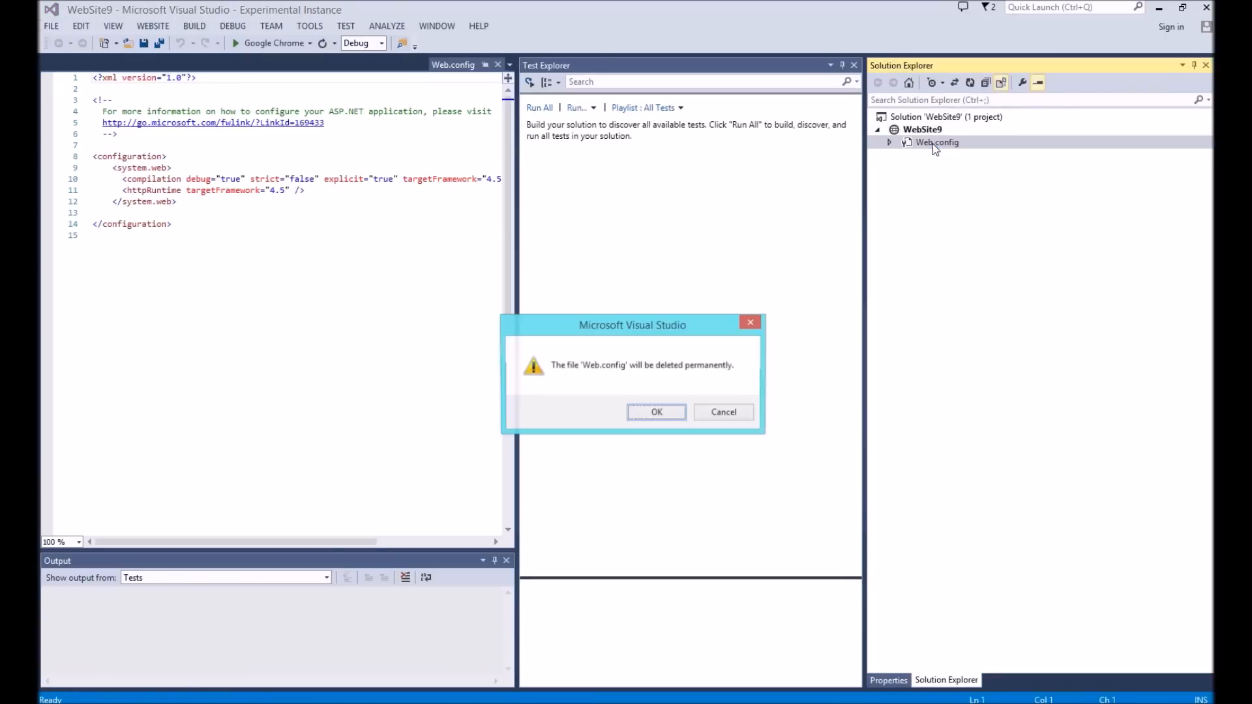
left_click(656, 411)
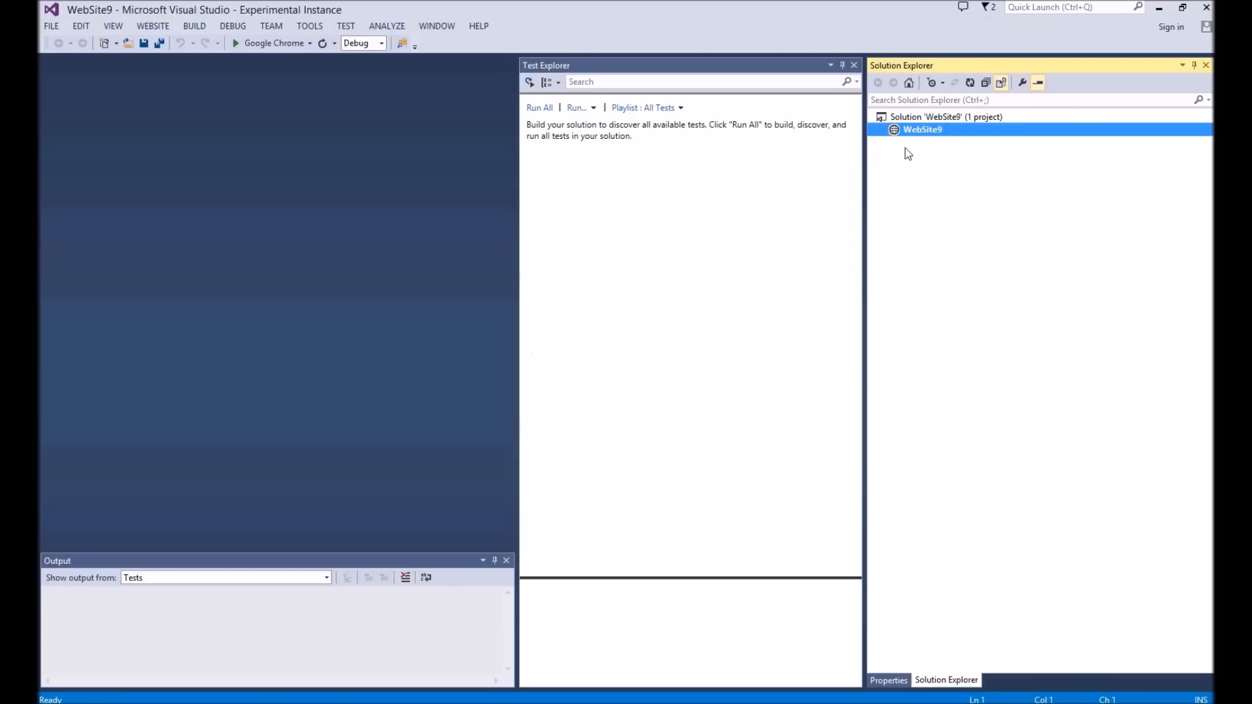
Add a new text file named My Tests.luatests to the WebSite9 project.
right_click(922, 129)
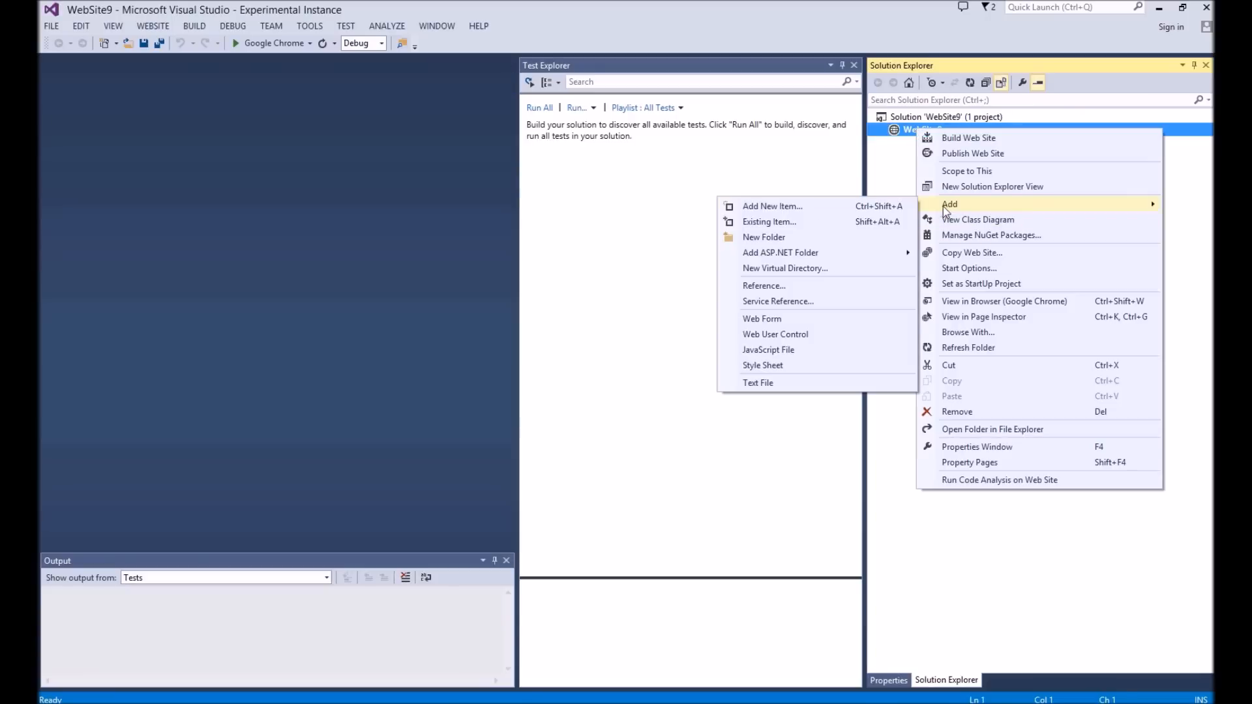
left_click(770, 206)
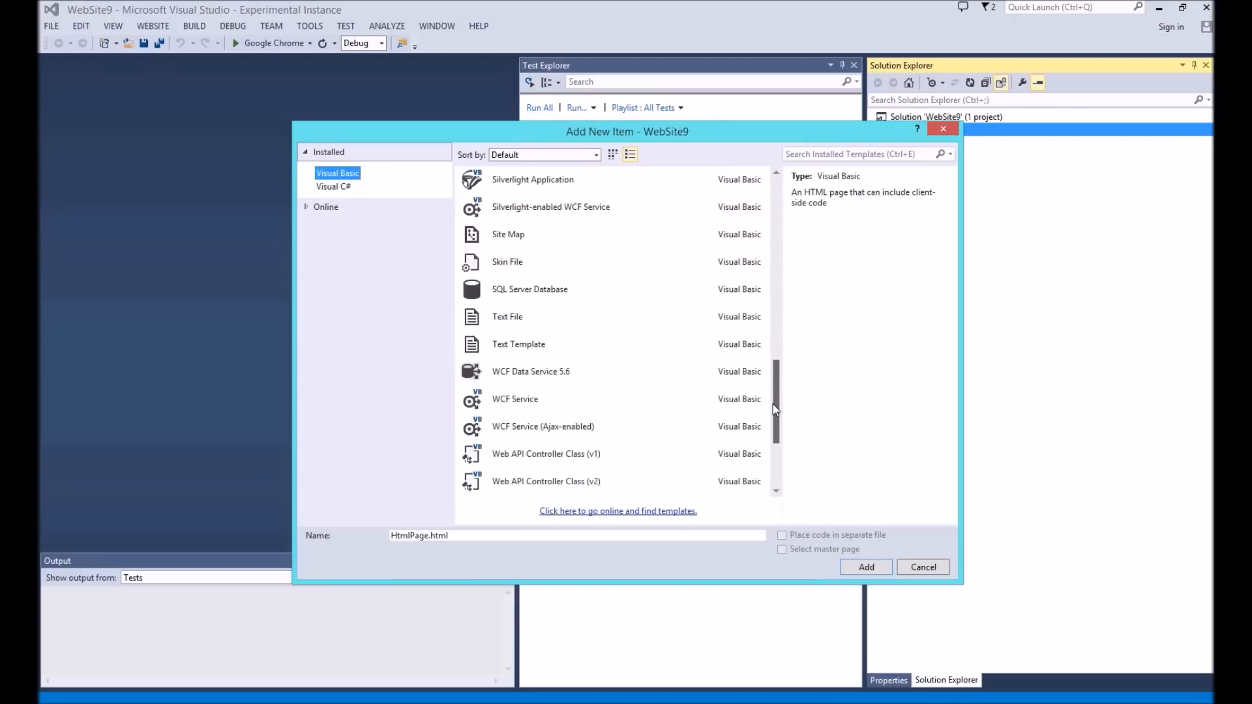
left_click(507, 290)
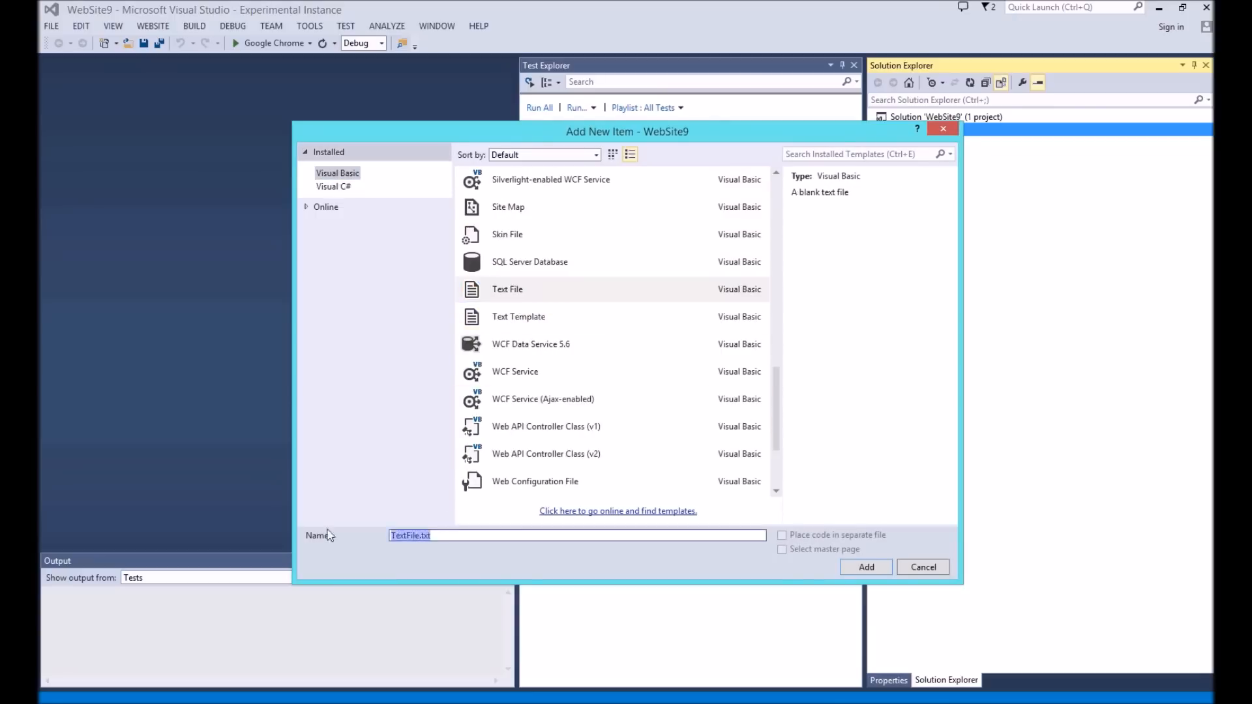
type("My Tests")
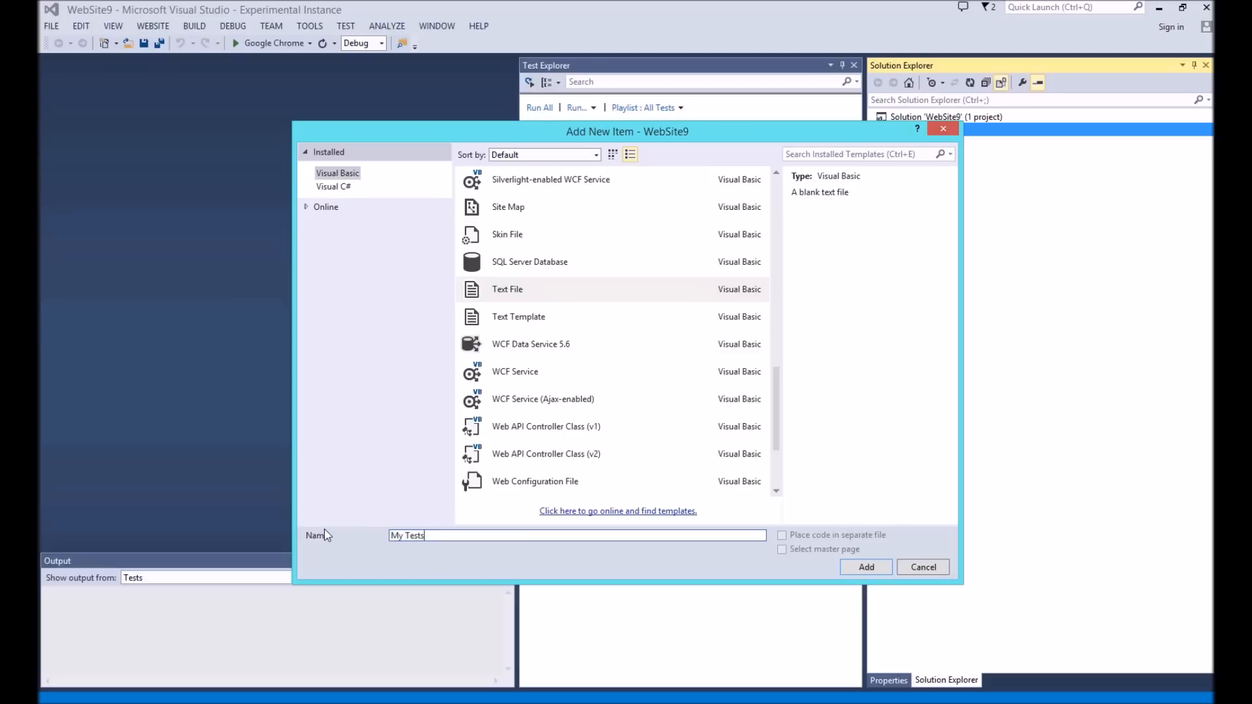
type(".luates")
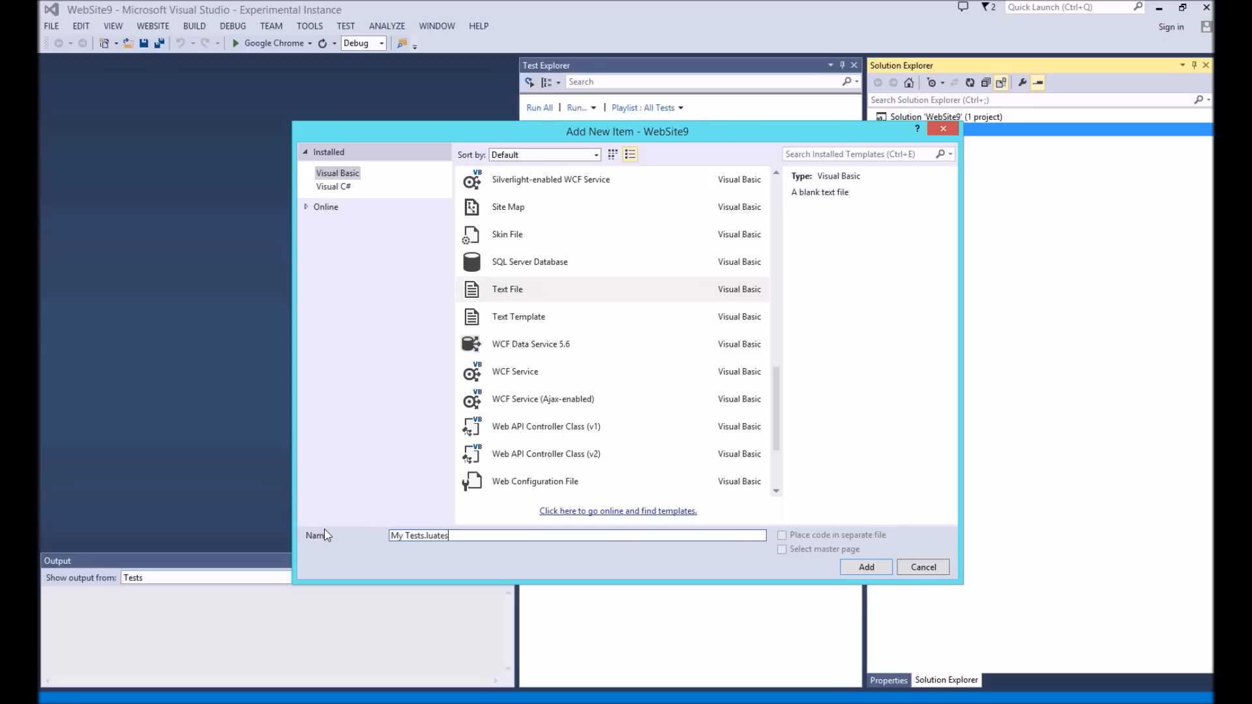
left_click(866, 567)
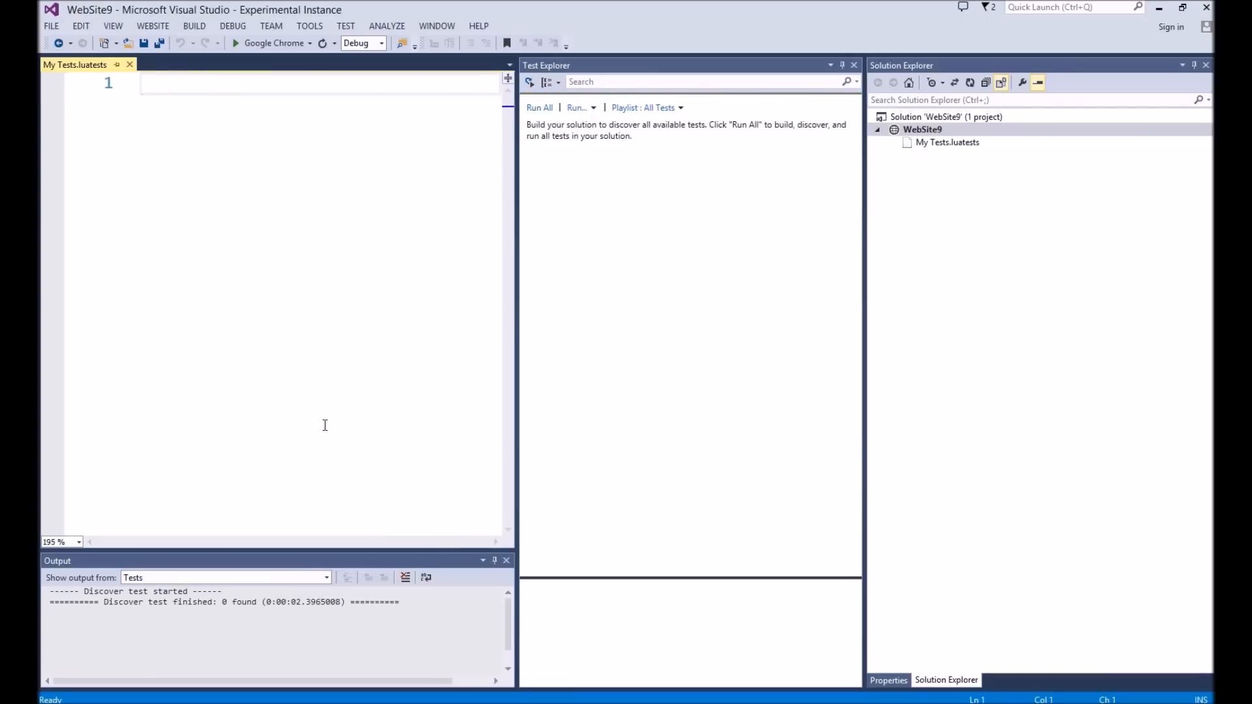
Write a test_pass function asserting 1 == 1 and save the file.
type("function test_p")
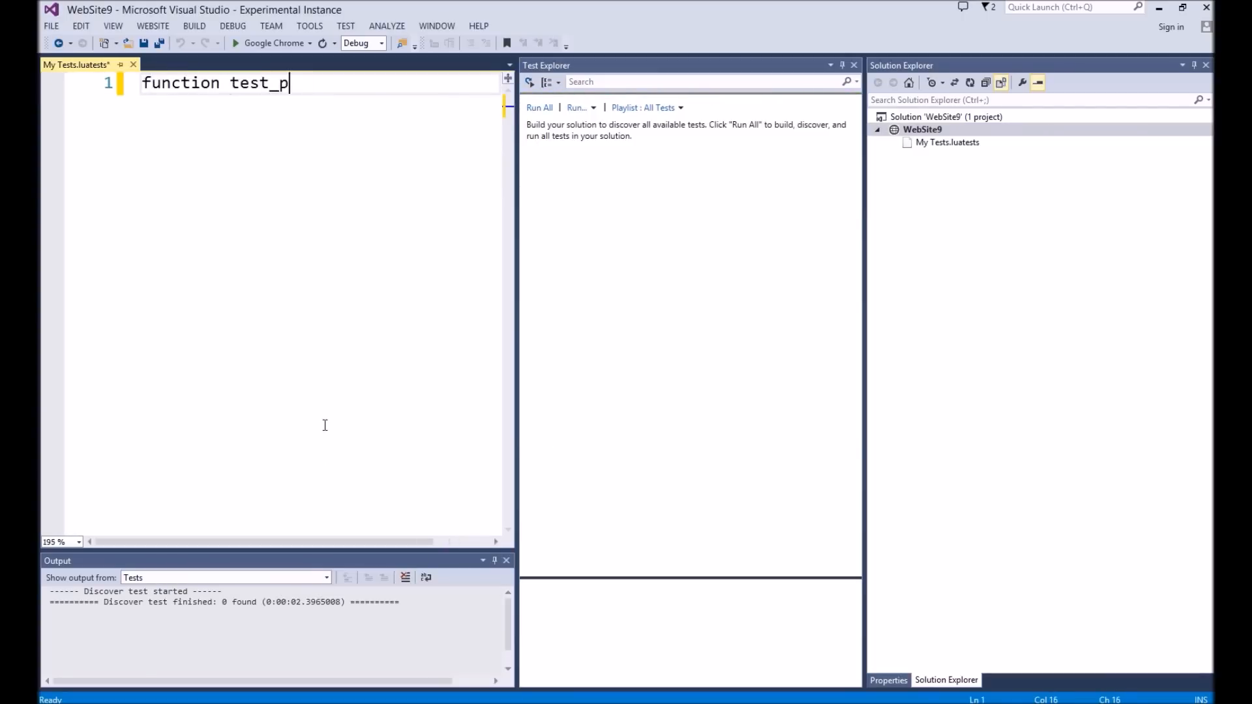
type("ass()")
type("assert(1 == 1")
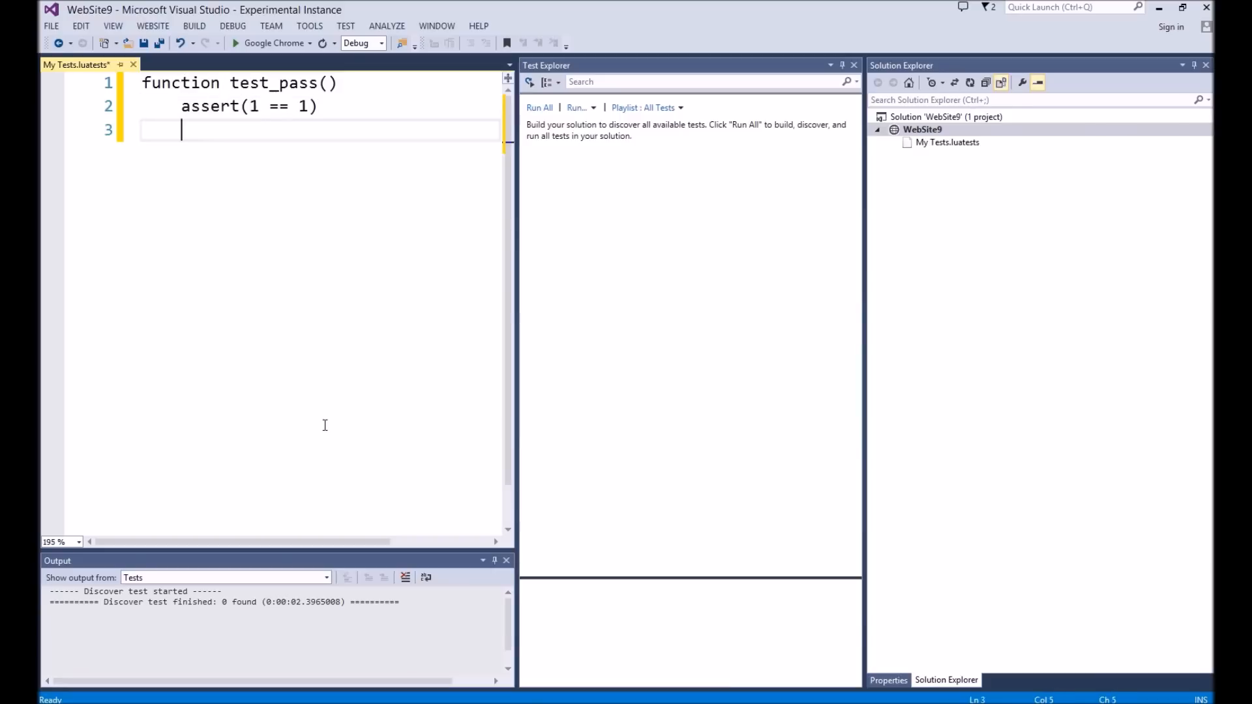
type("end")
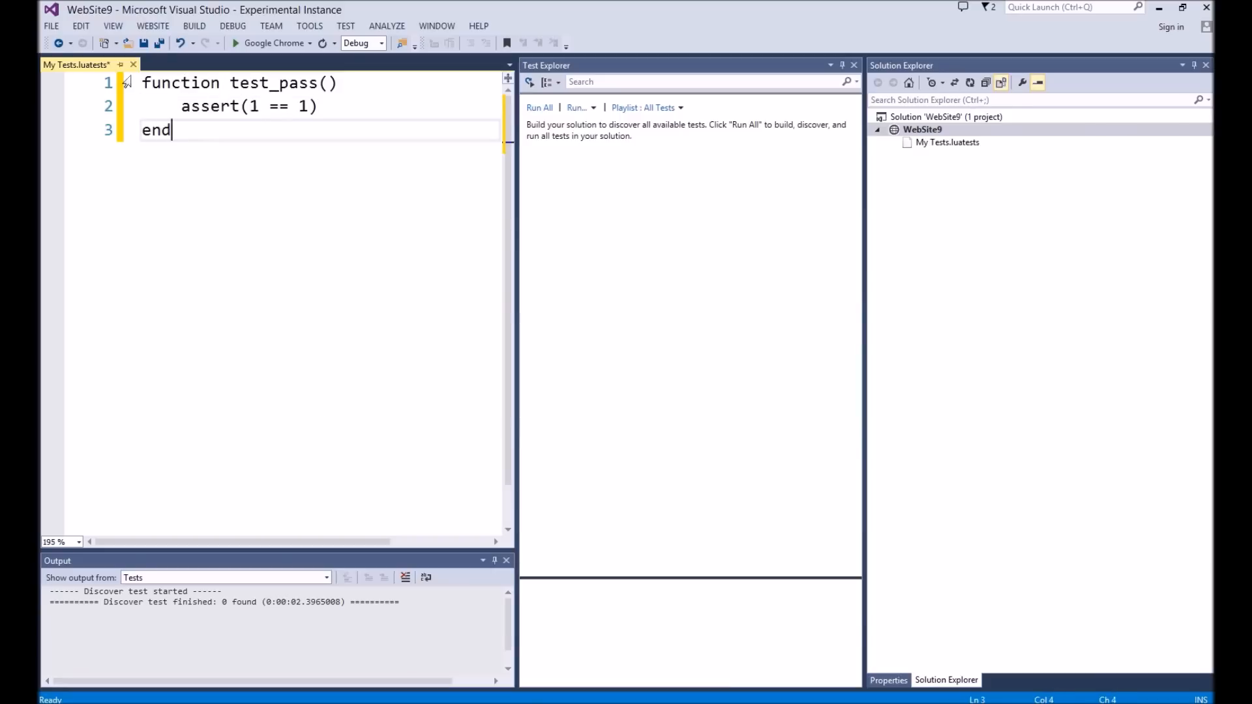
key("ctrl+s")
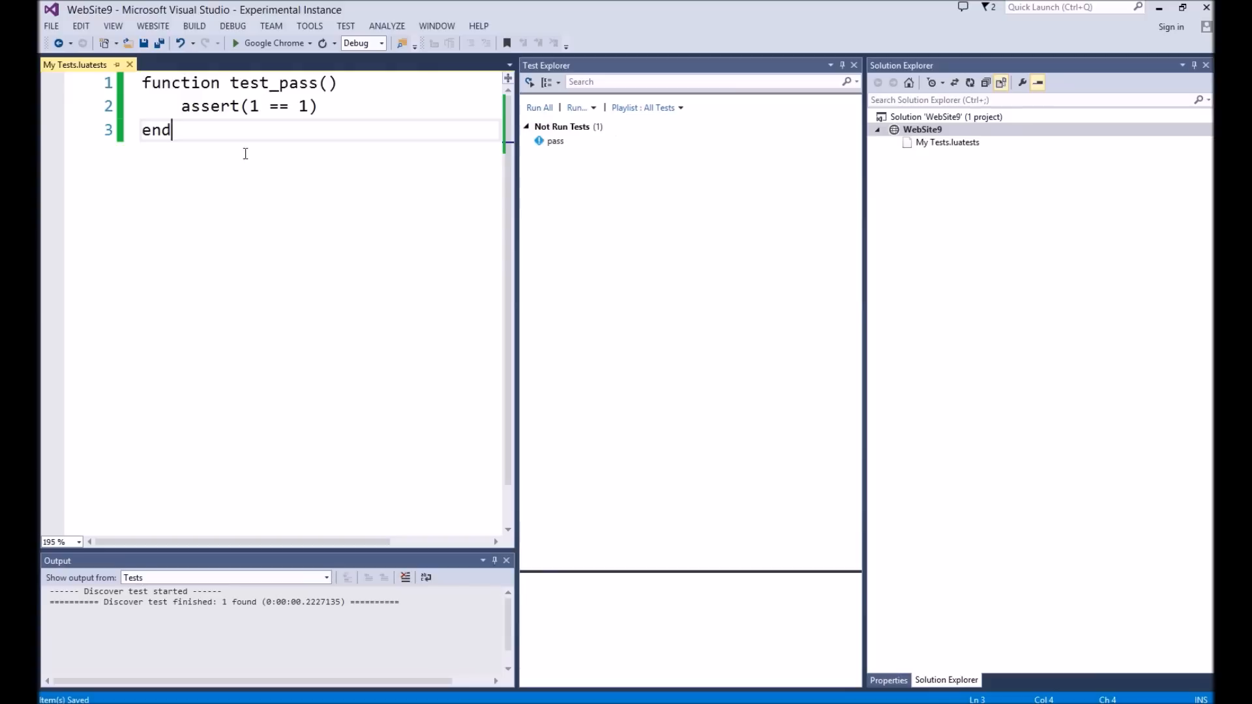
Run the tests and view the pass test reported as passed in Test Explorer.
left_click(555, 141)
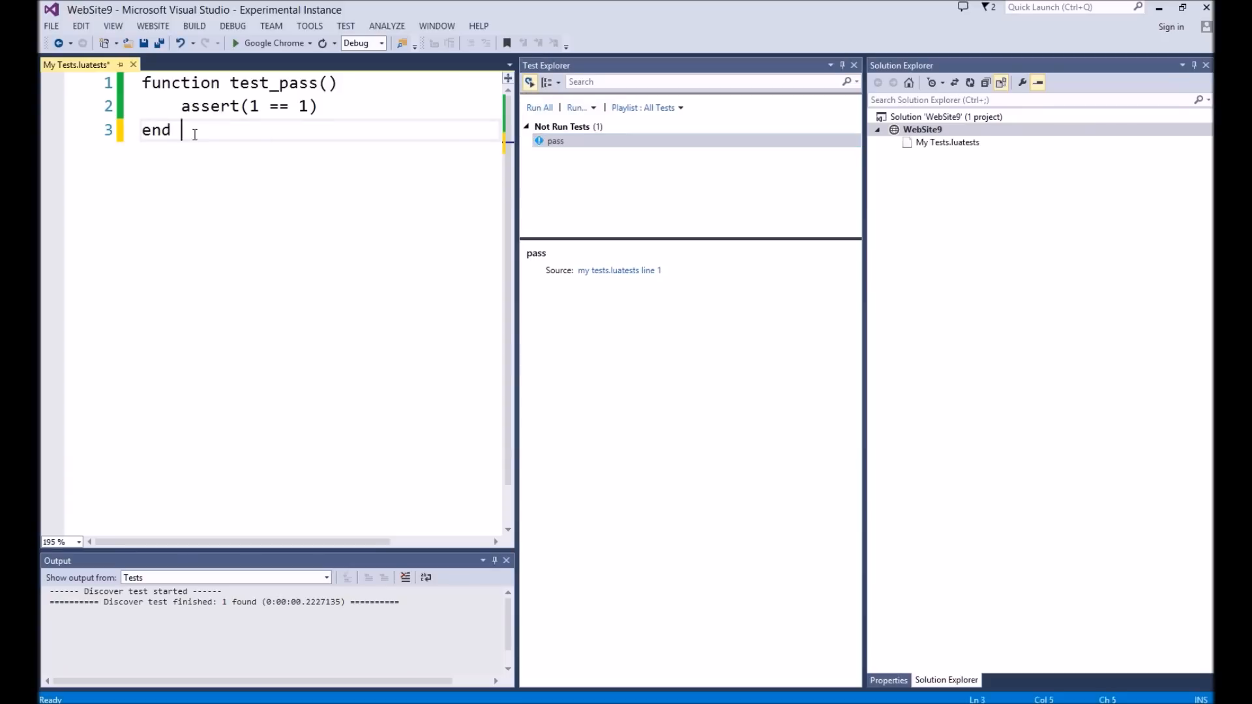
left_click(144, 43)
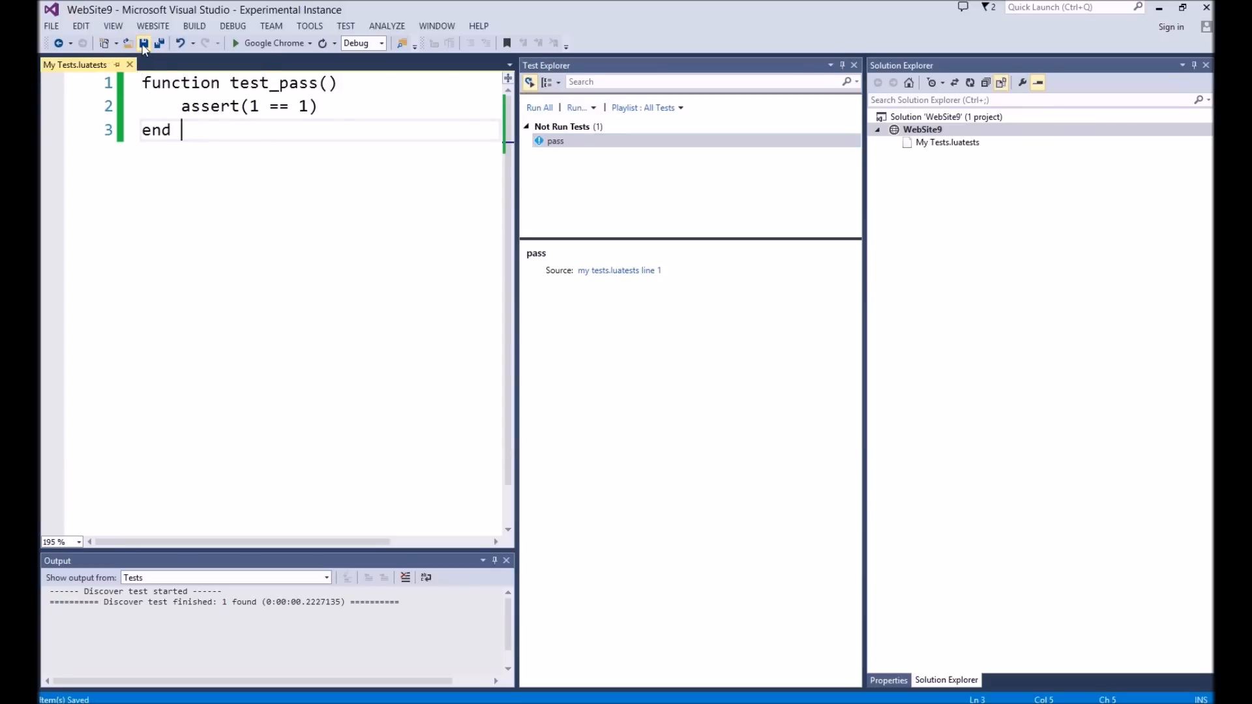
left_click(539, 108)
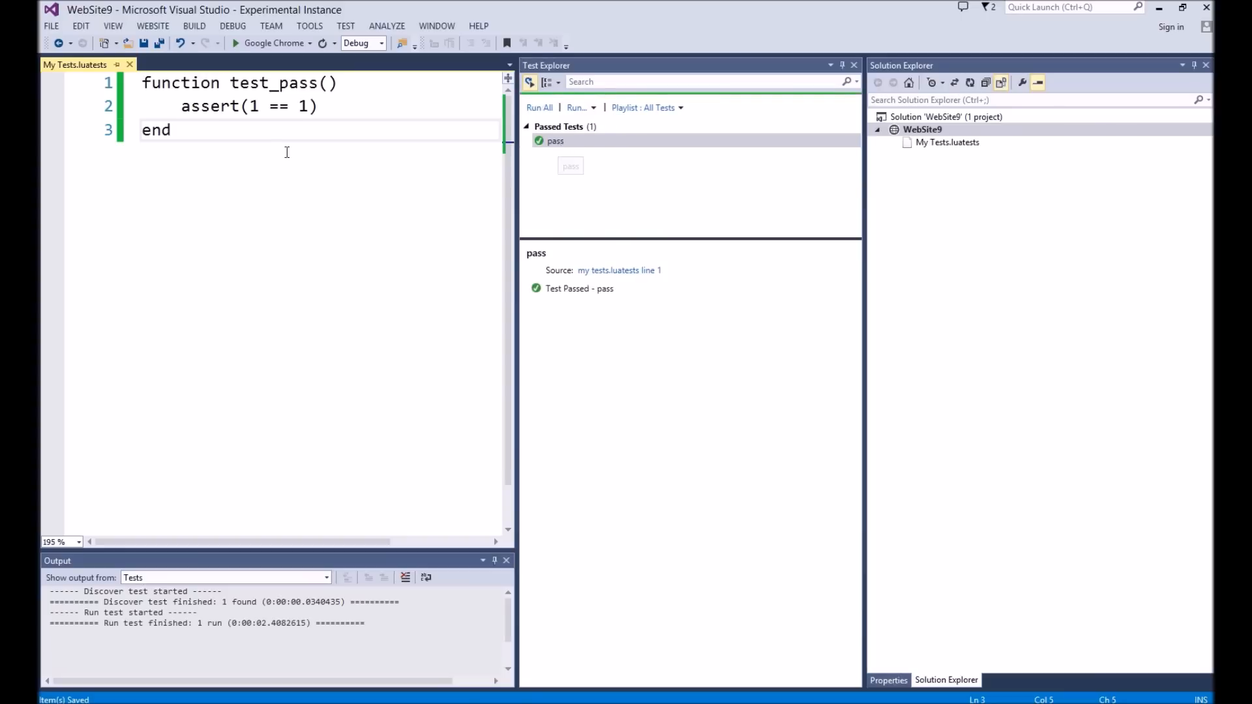
Add a test_fail function asserting 1 == 0, save, and view fail reported as failed.
type("functi")
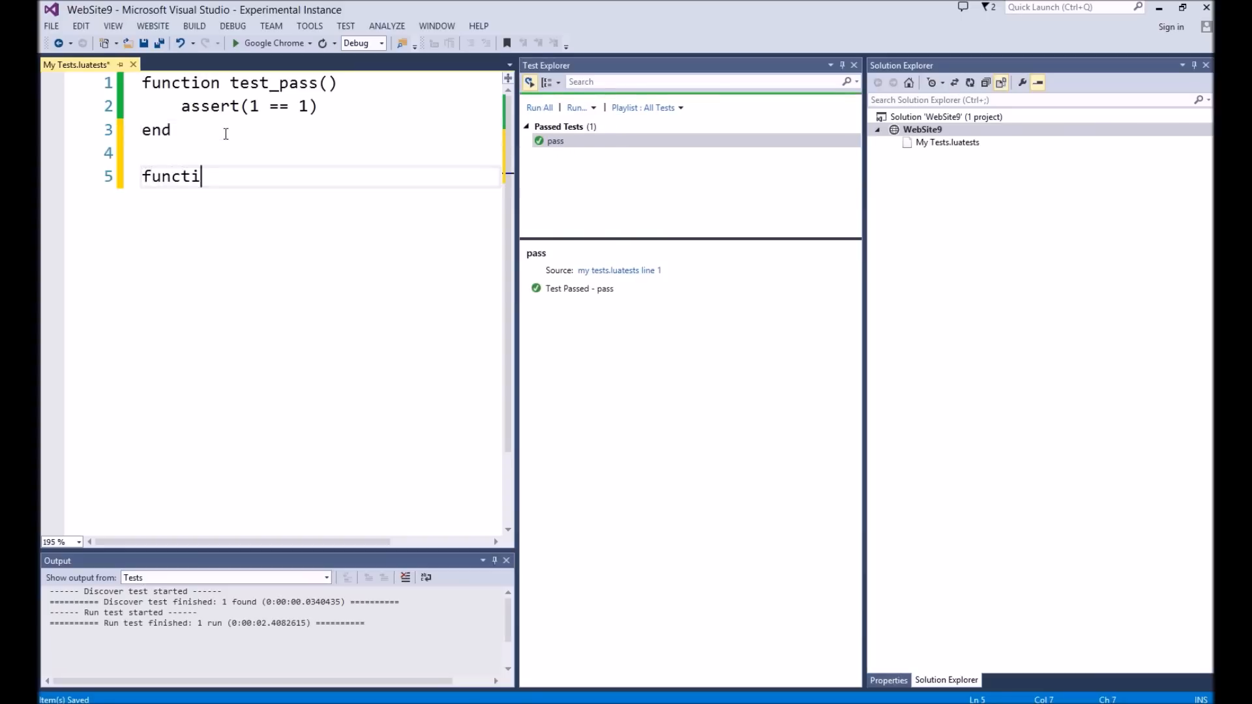
type("on test_a")
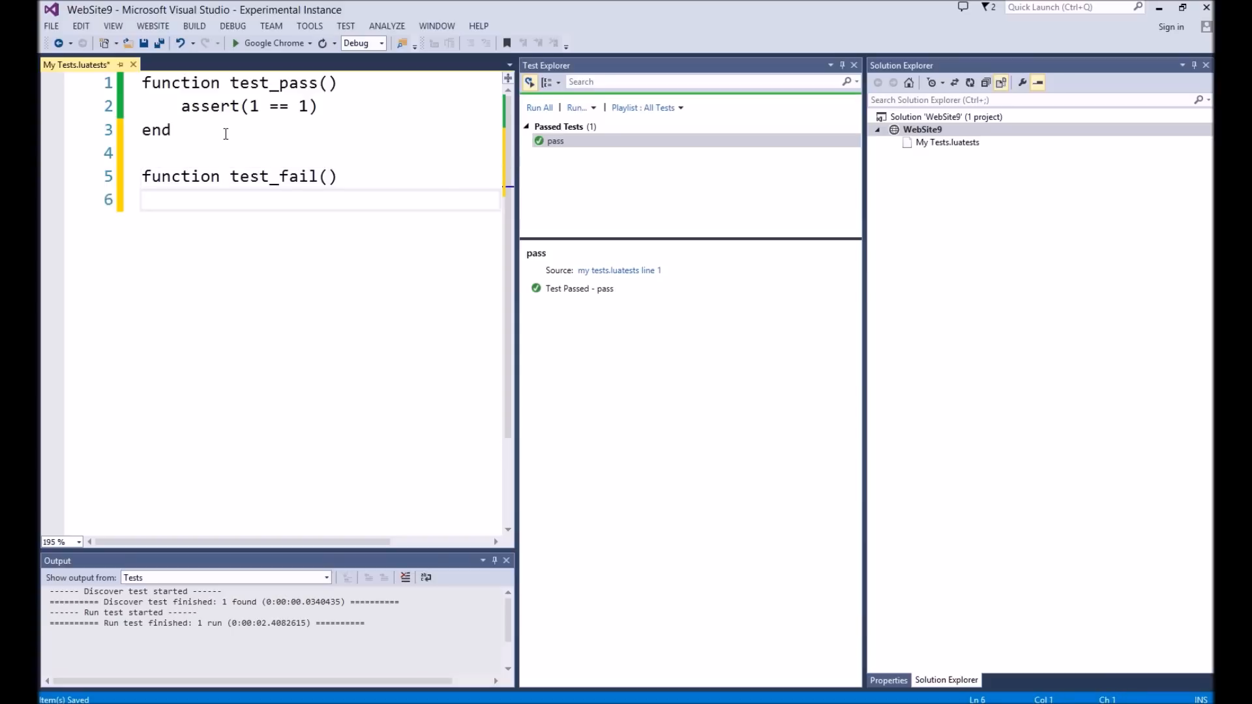
type("assert(1 )")
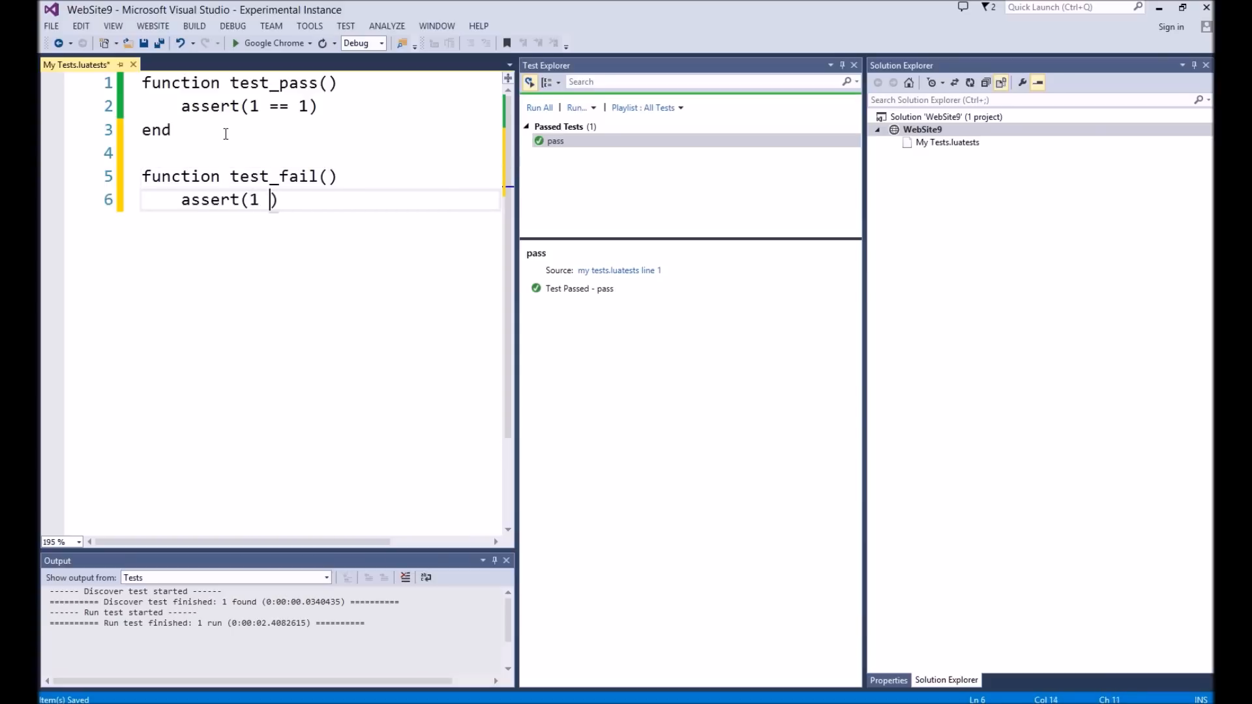
type("== 0)")
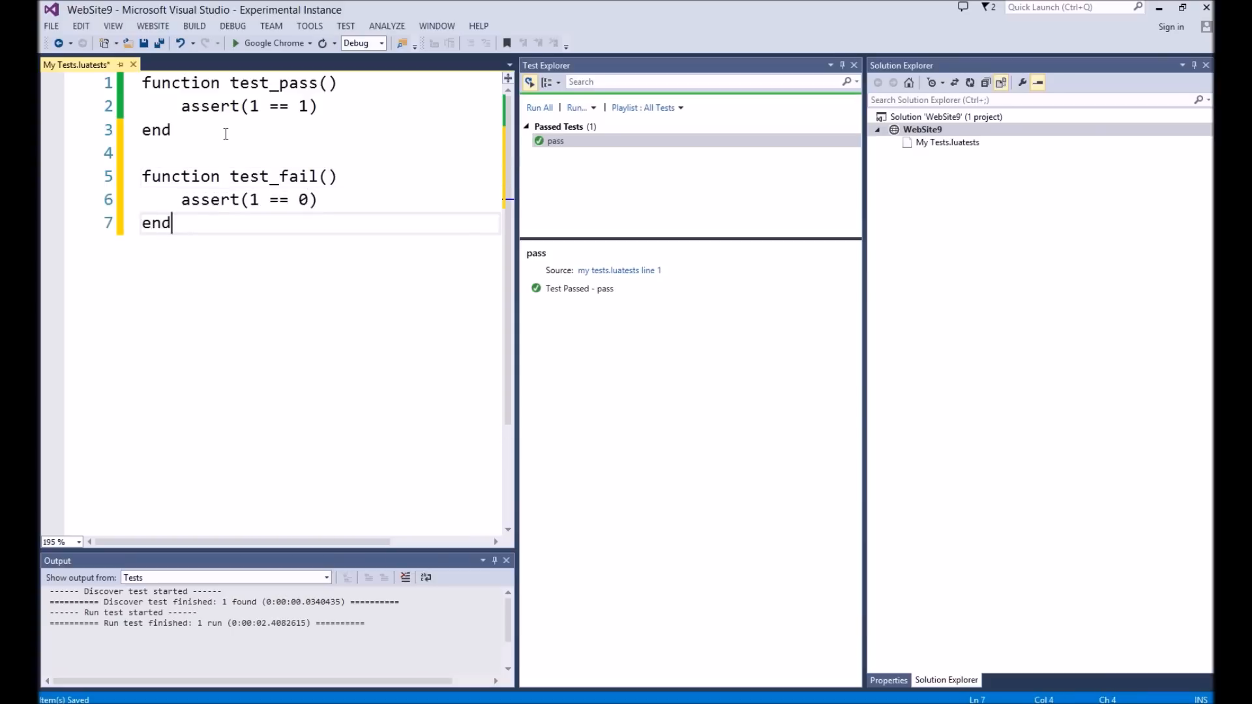
left_click(538, 107)
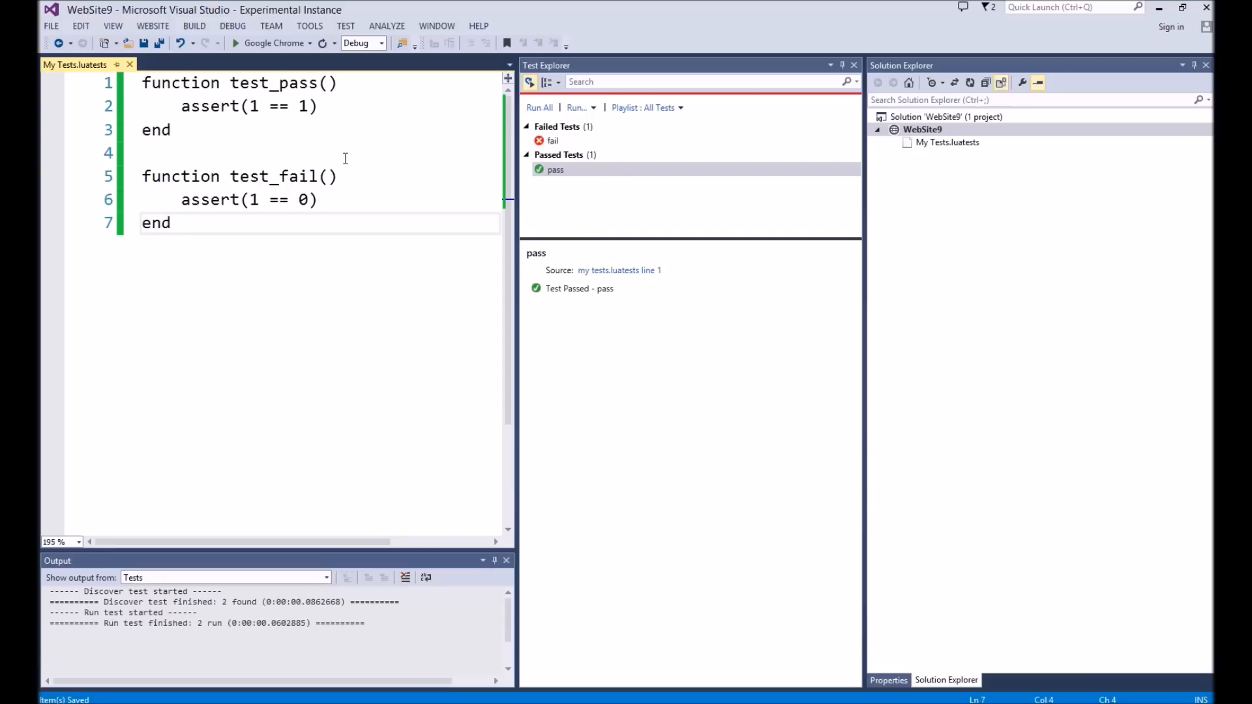
left_click(553, 140)
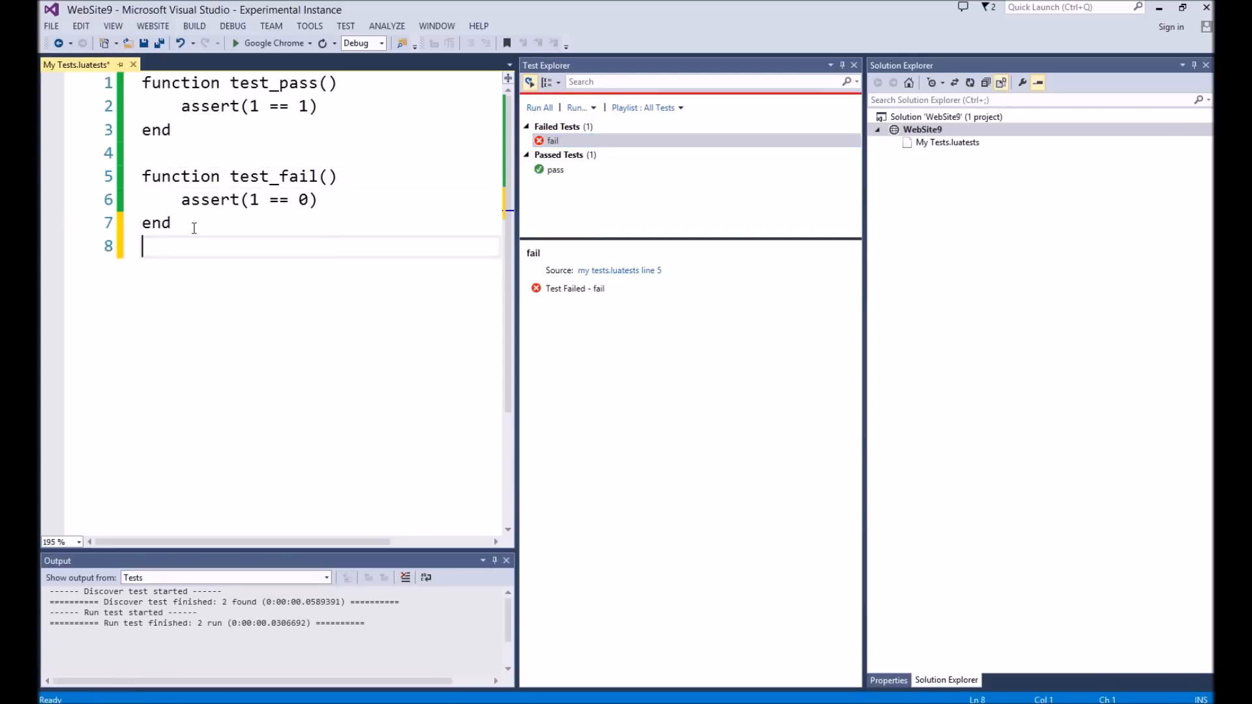
Add myvar = false and test_setup_works asserting myvar == true, then view it failing.
type("myvar =")
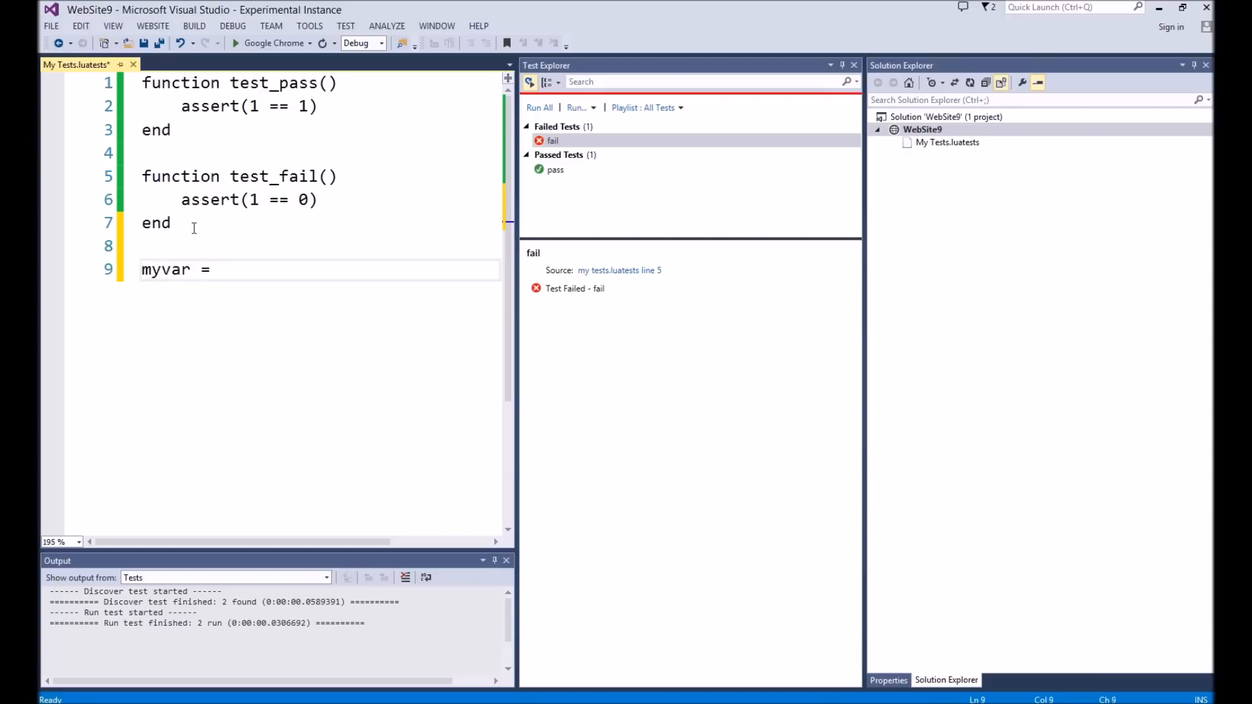
type("false")
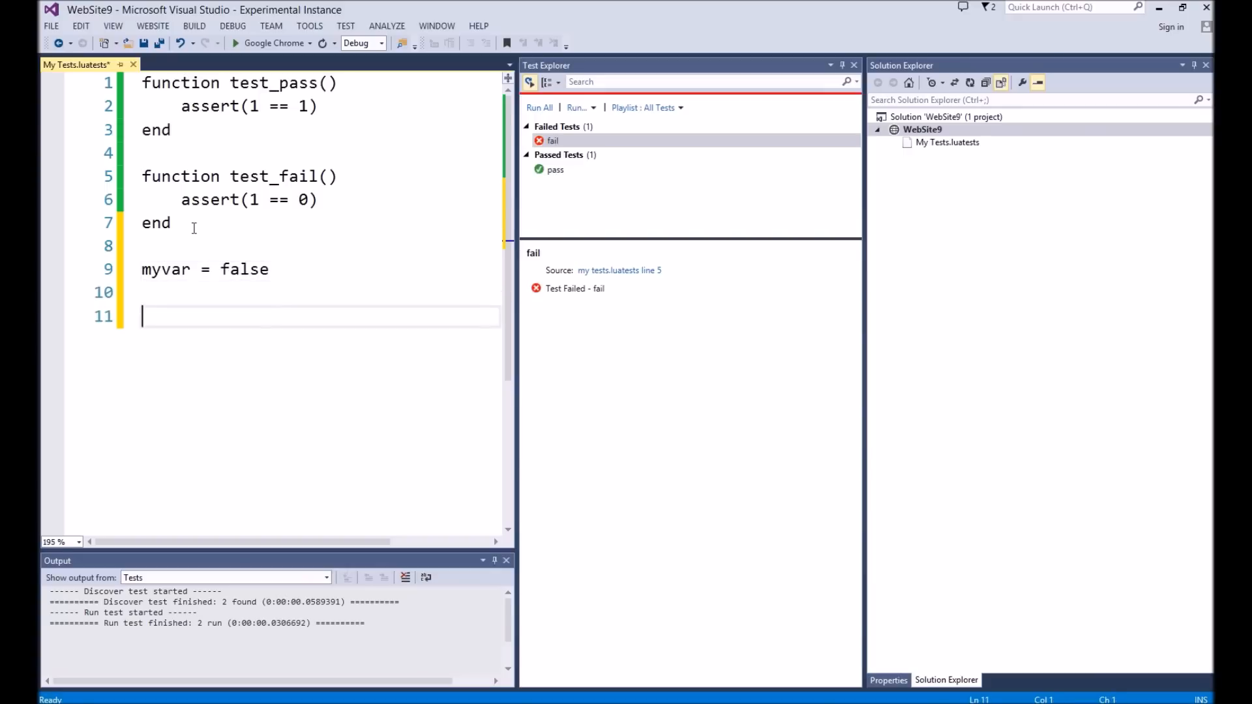
type("function test_setup")
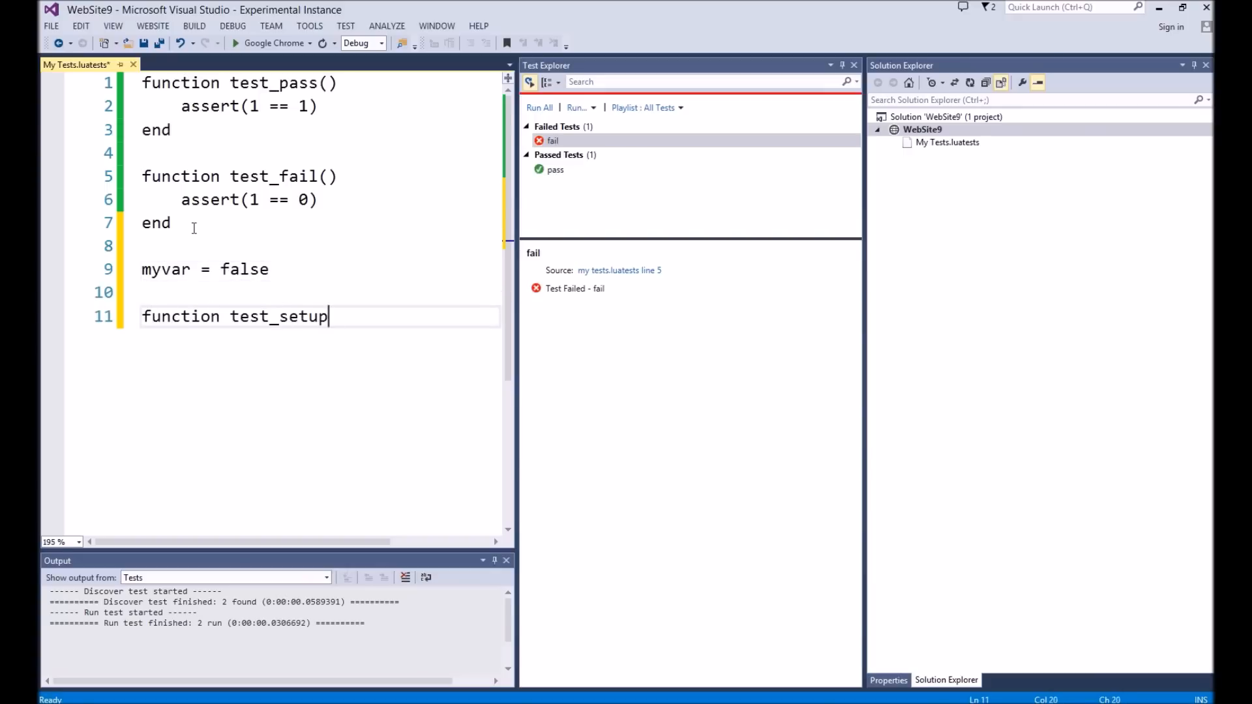
type("_works()")
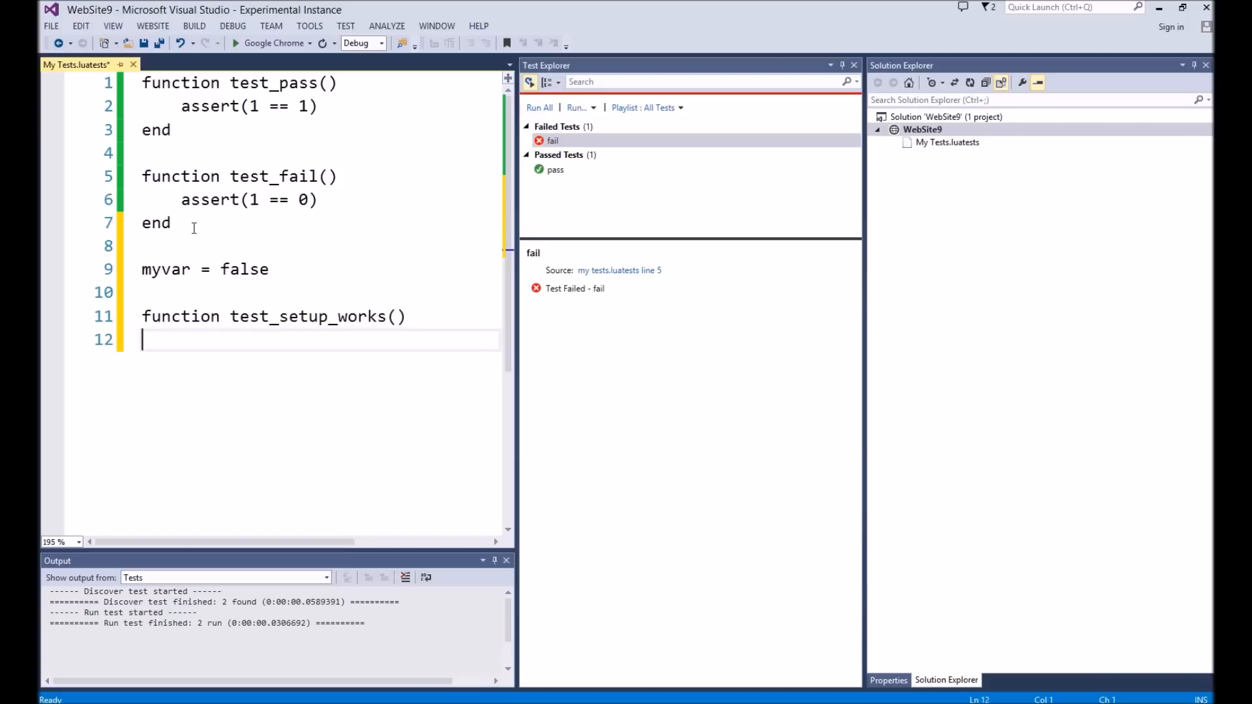
type("assert(m")
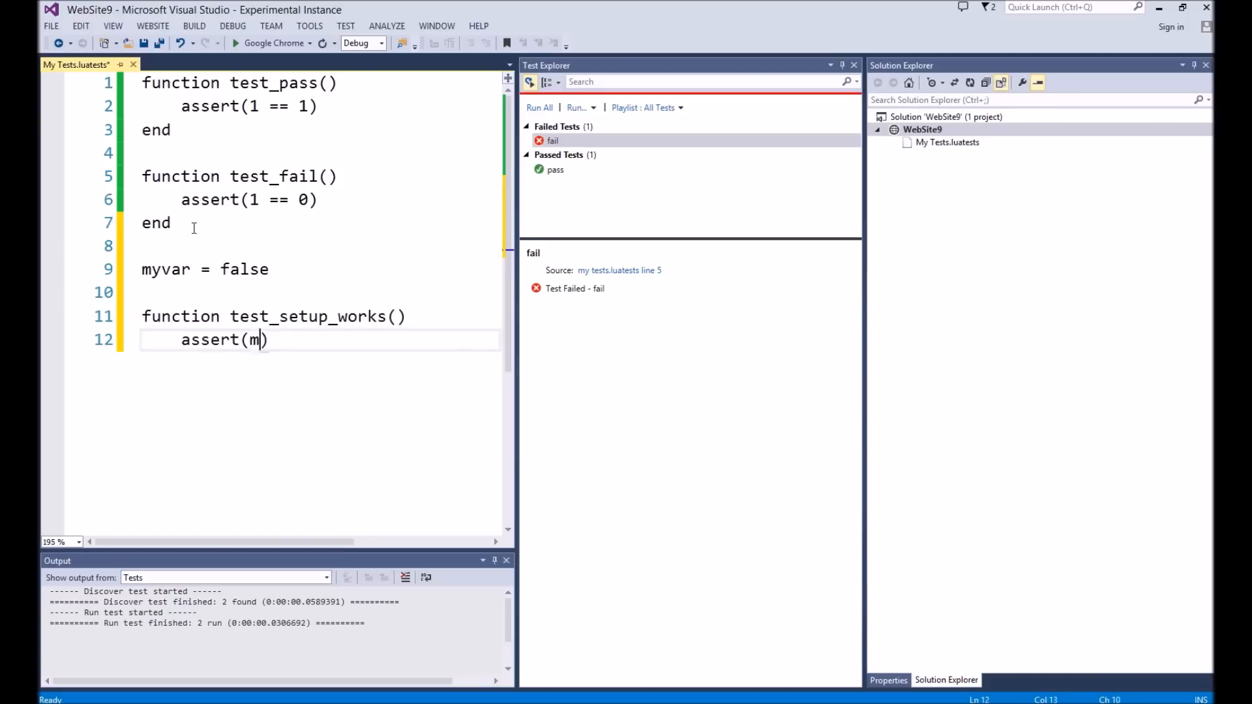
type("yvar == true)")
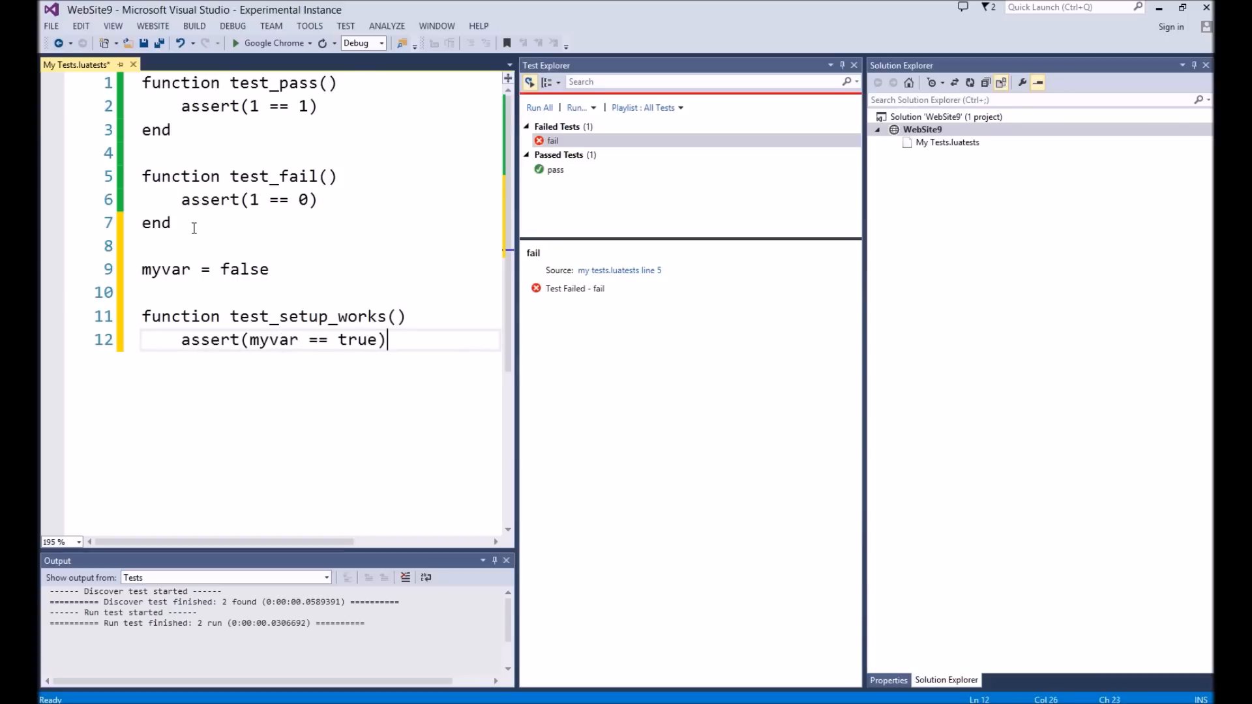
type("end")
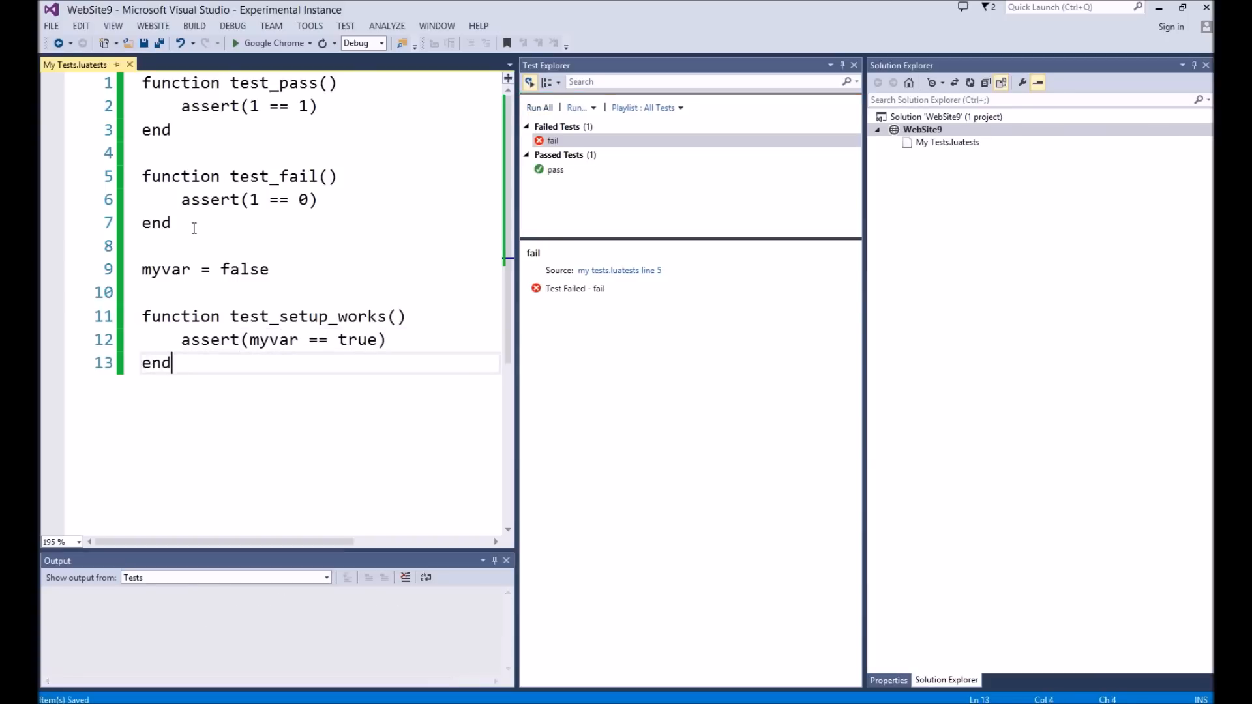
left_click(539, 107)
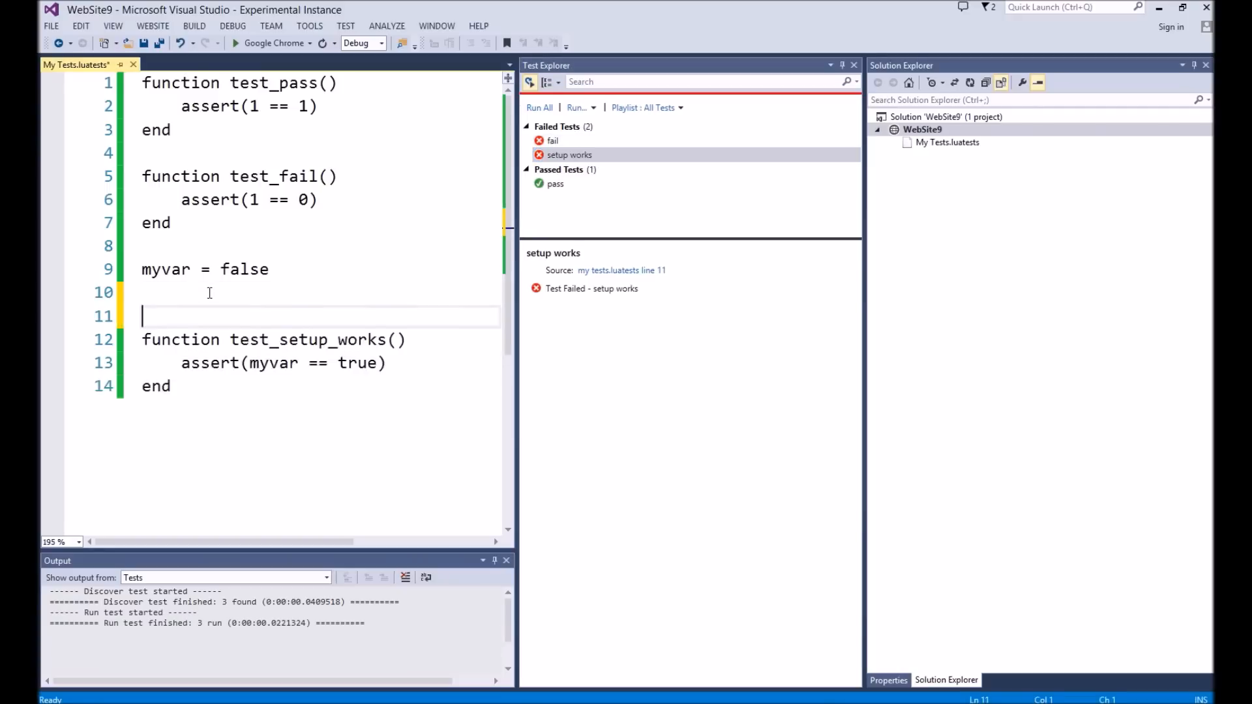
Write a testframework_setup function that sets myvar = true before test_setup_works.
type("function test")
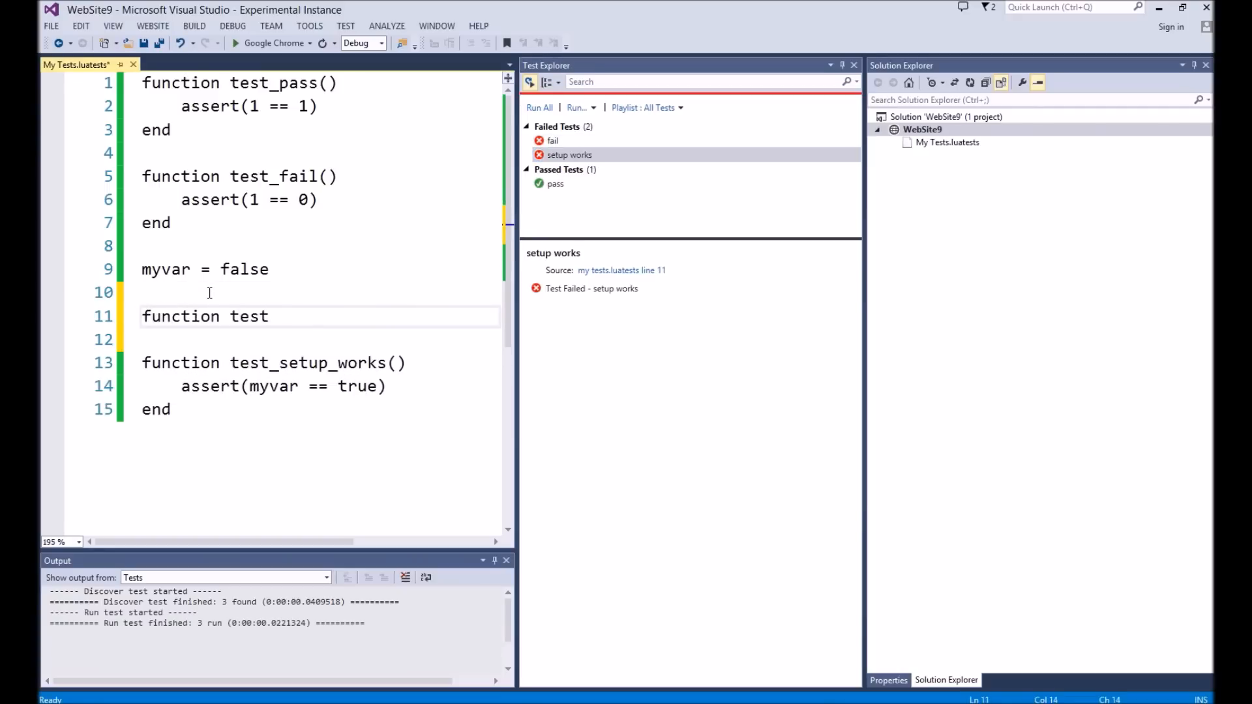
type("framework_setup")
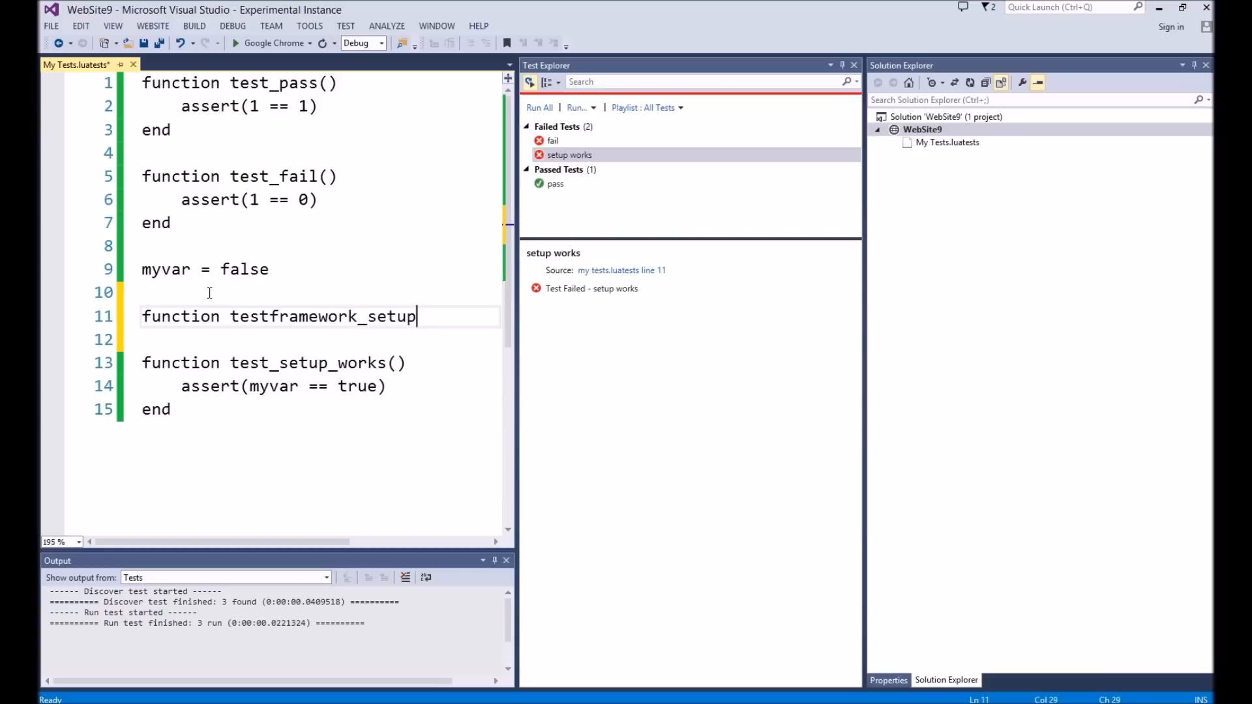
type("()")
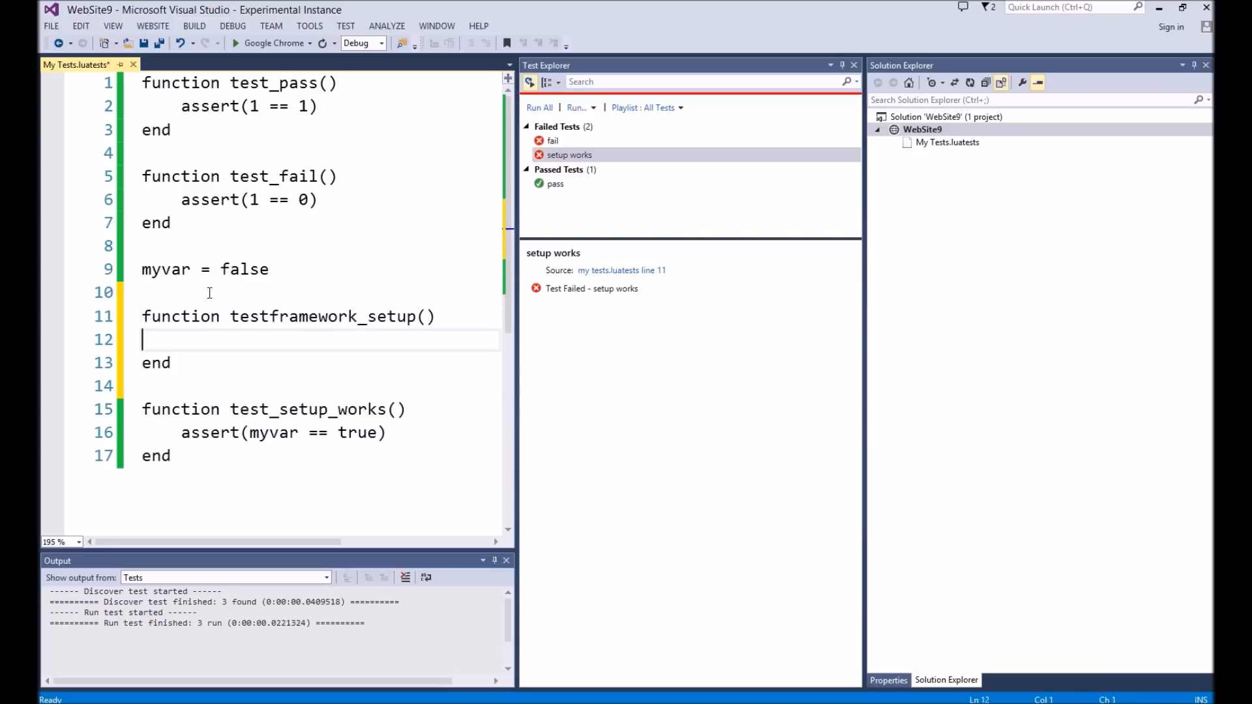
type("myvar = tru")
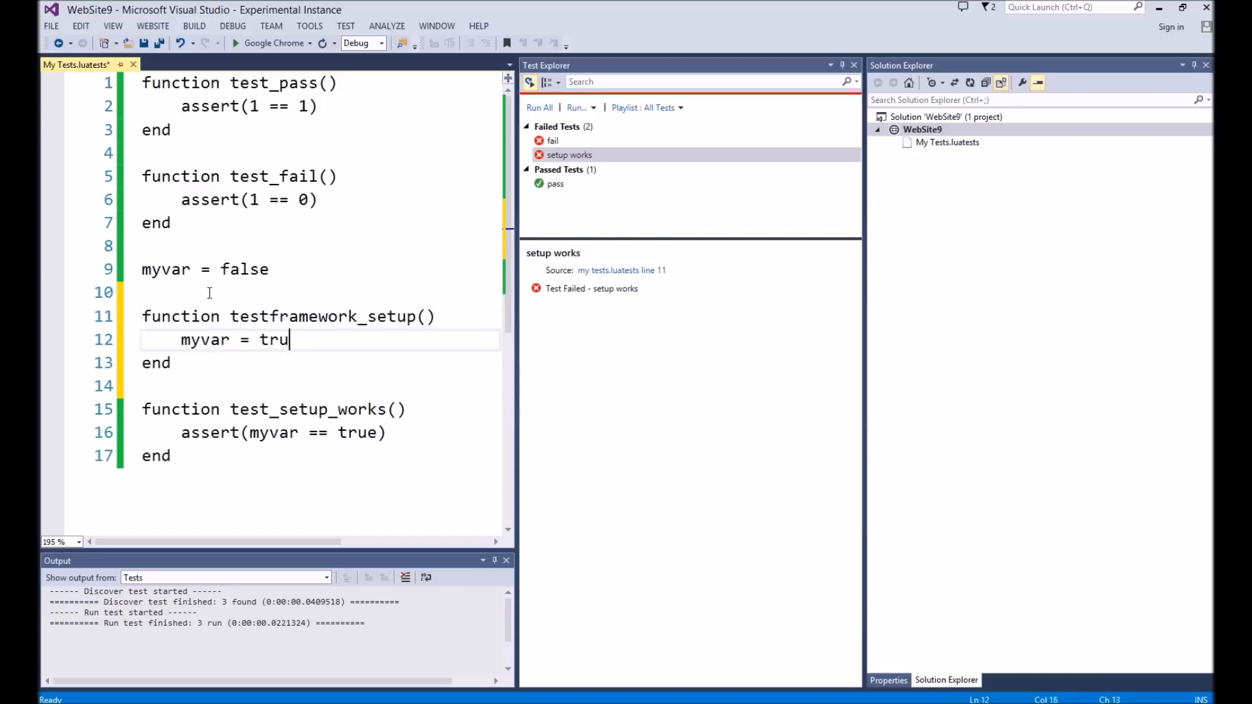
type("e")
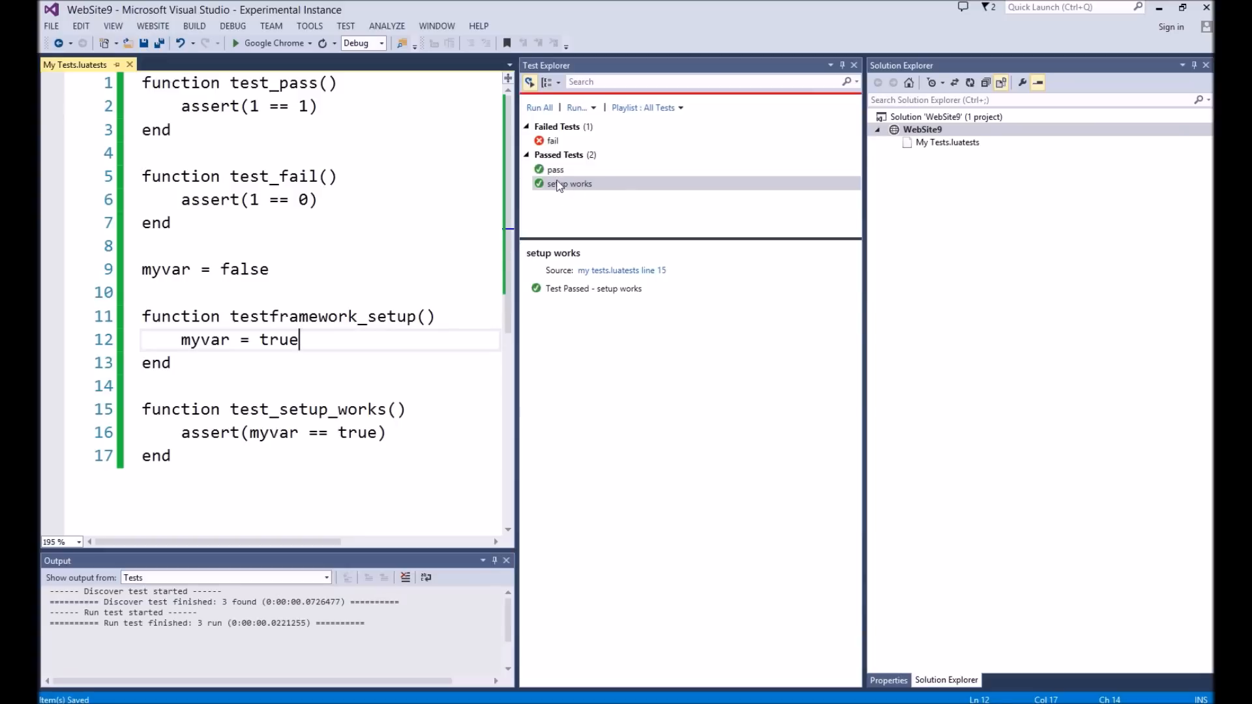
mouse_move(561, 185)
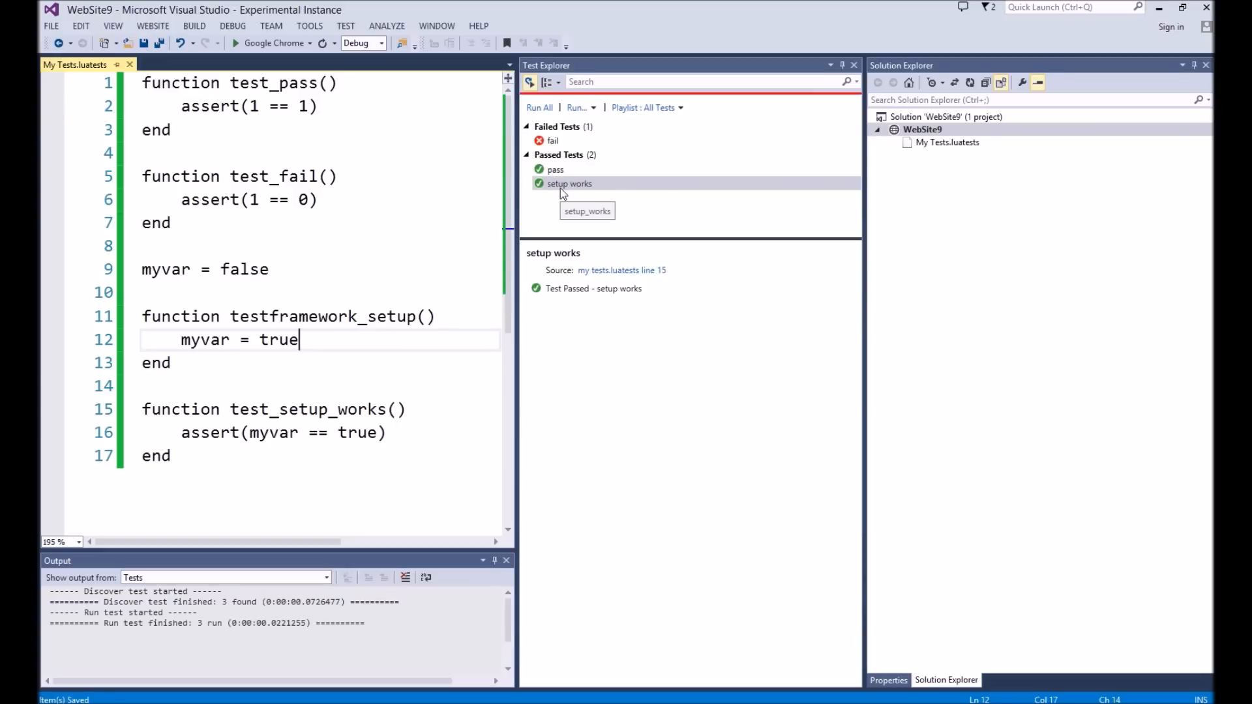